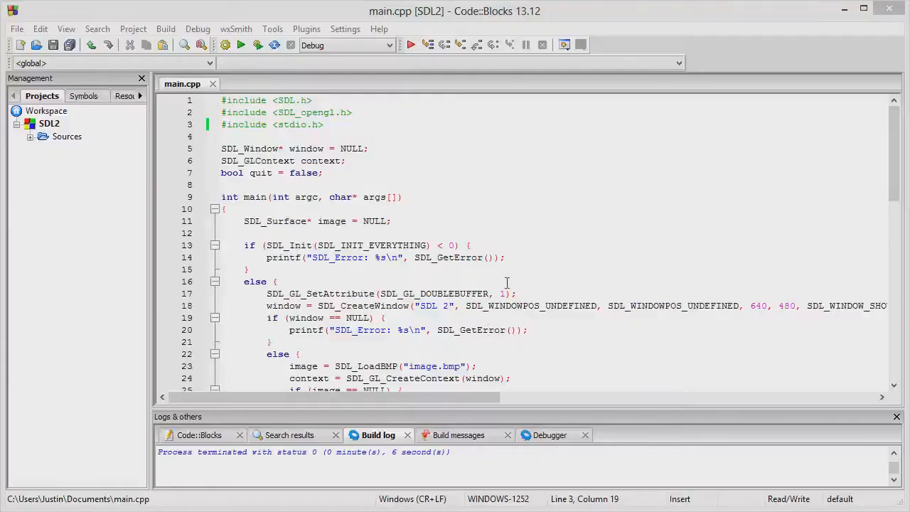
{"action": "mouse_move", "coordinate": [528, 261]}
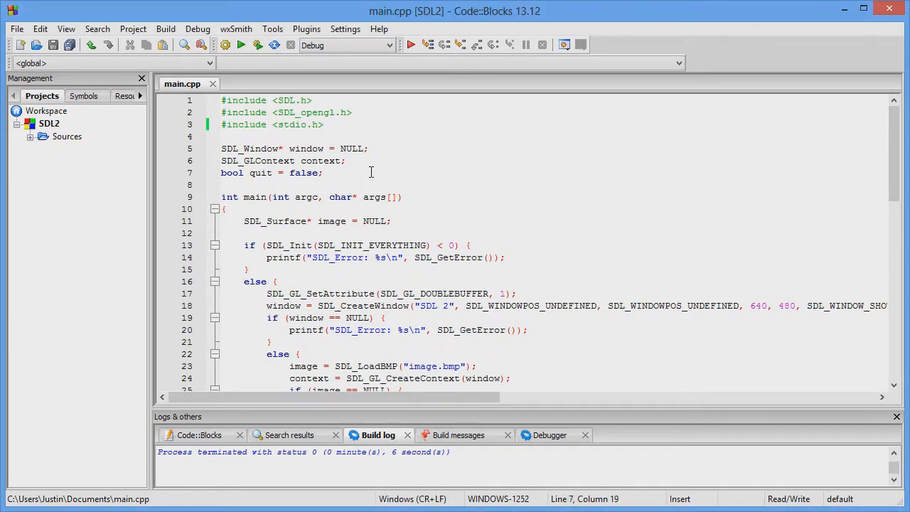
Declare globals mouse_x and mouse_y = 0, with x = 320 and y = 240.
{"action": "type", "text": "int mouse_"}
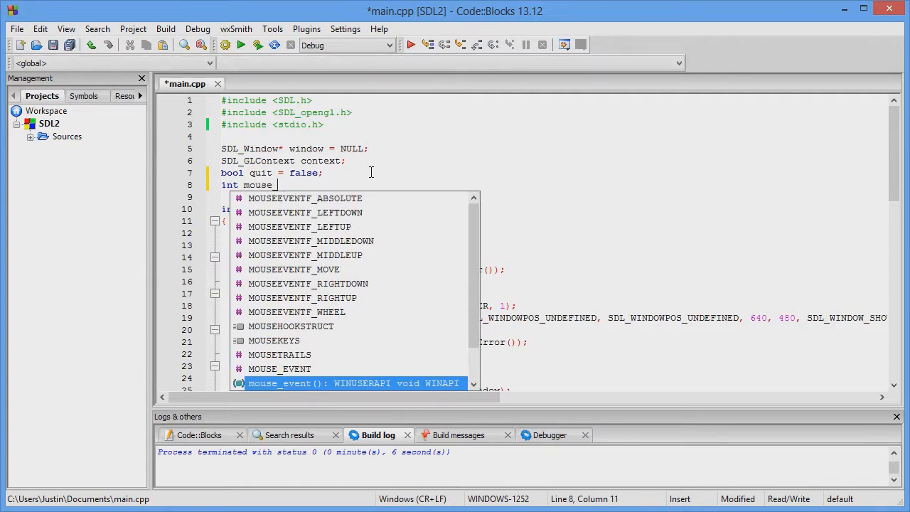
{"action": "type", "text": "_x = 0;"}
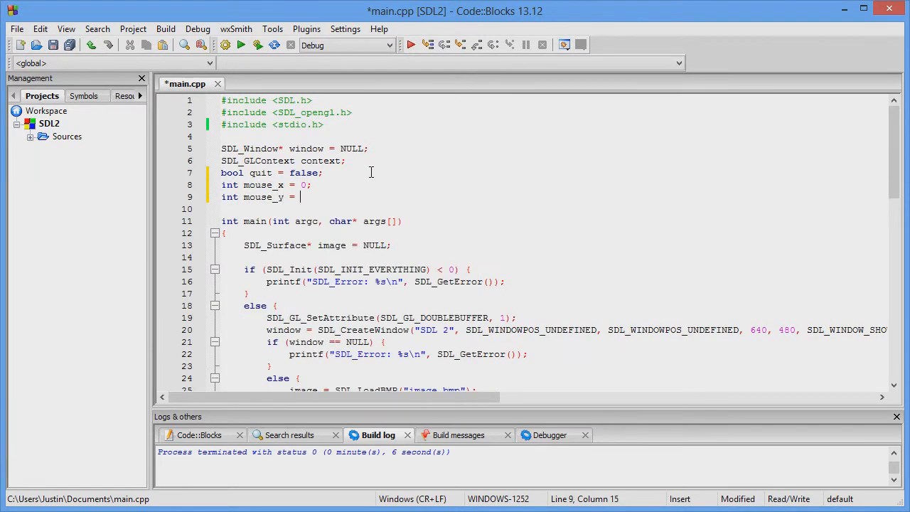
{"action": "type", "text": "0;"}
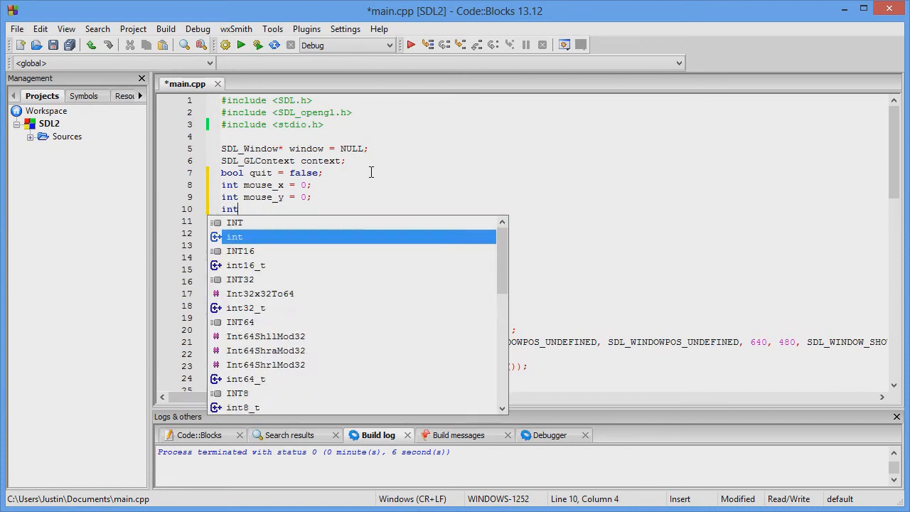
{"action": "type", "text": "x ="}
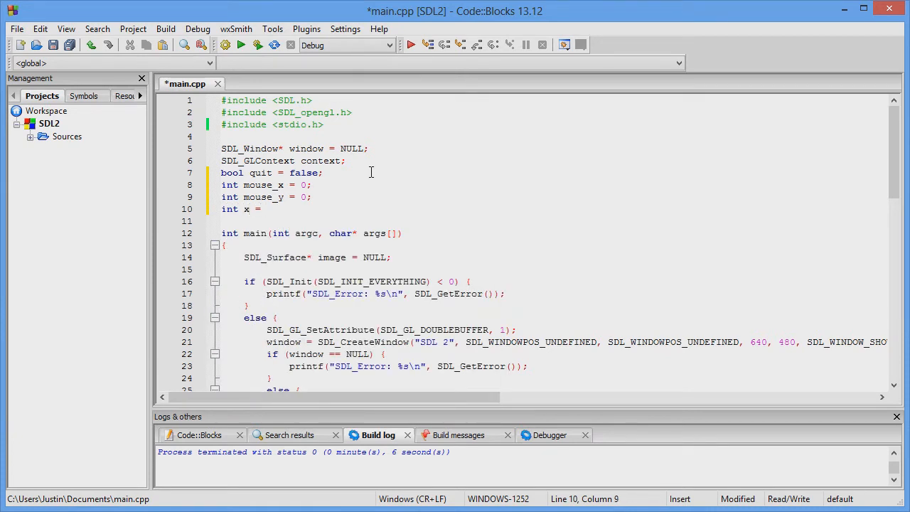
{"action": "type", "text": "3"}
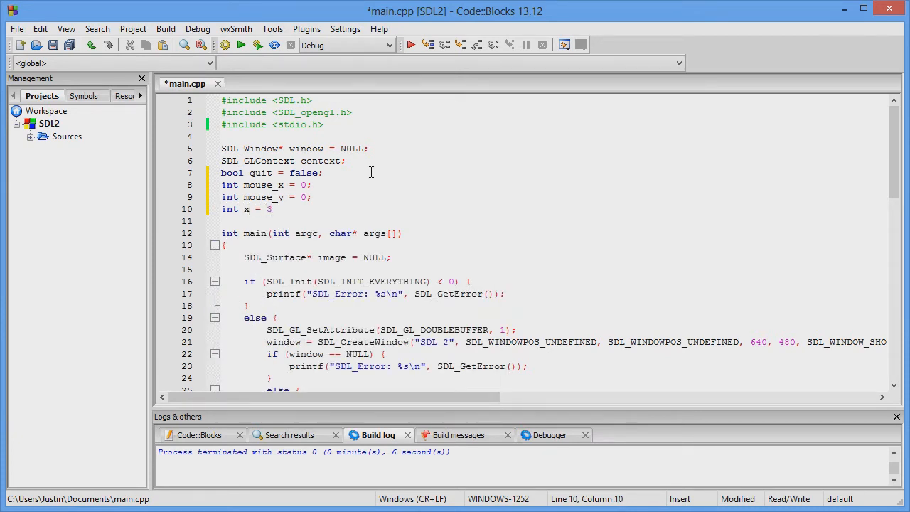
{"action": "type", "text": "20;"}
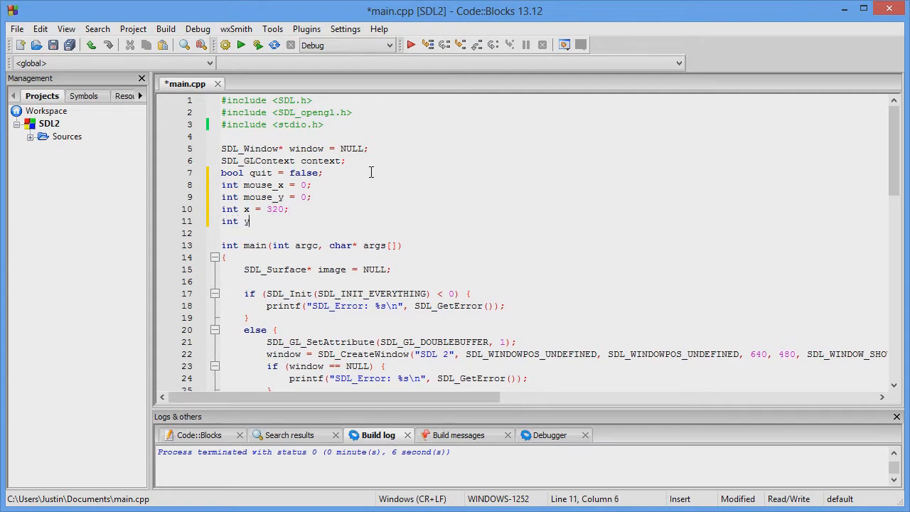
{"action": "type", "text": "= 240;"}
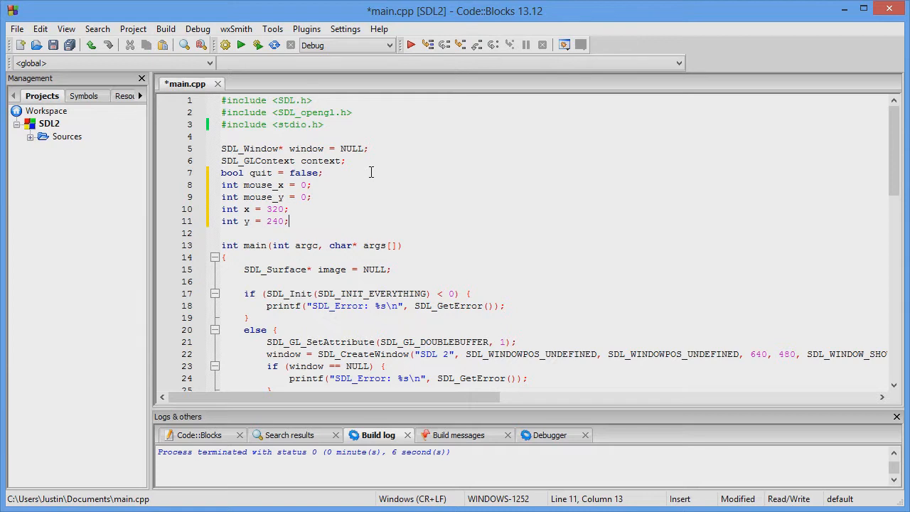
{"action": "key", "text": "Enter"}
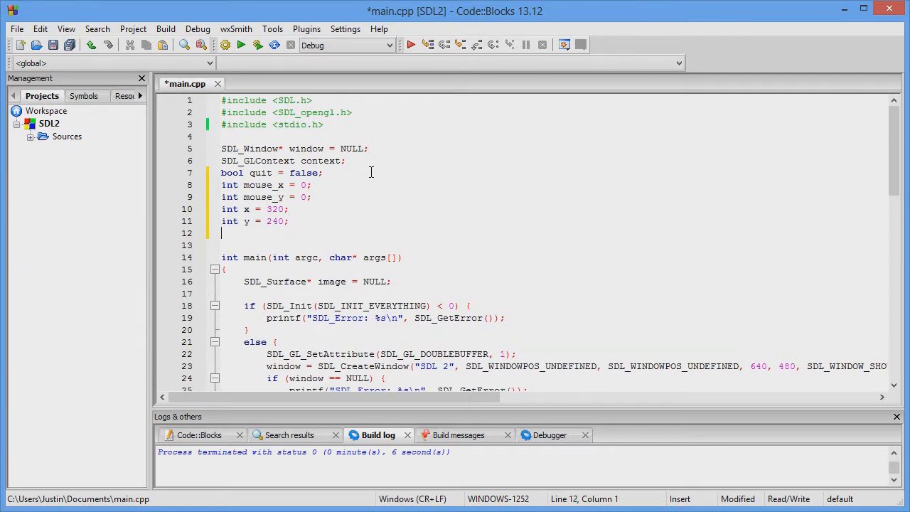
Add the false key_left/right/up/down flags and a global SDL_Event event.
{"action": "type", "text": "bool ke"}
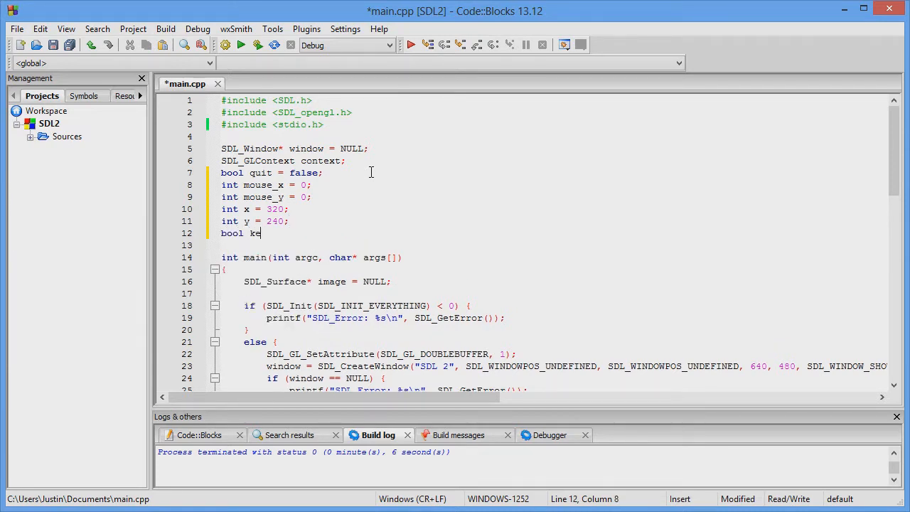
{"action": "type", "text": "y_left = false;"}
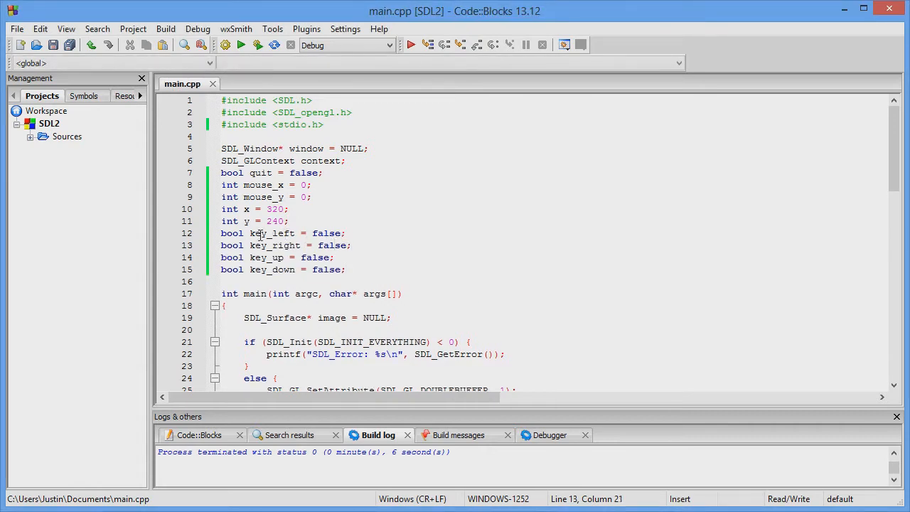
{"action": "left_click_drag", "start_coordinate": [251, 233], "coordinate": [346, 269]}
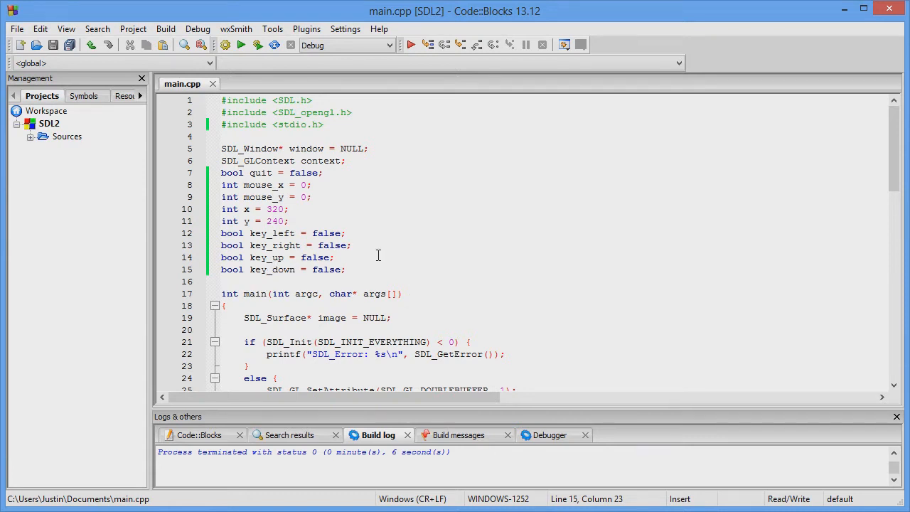
{"action": "type", "text": "SDL_Event event;"}
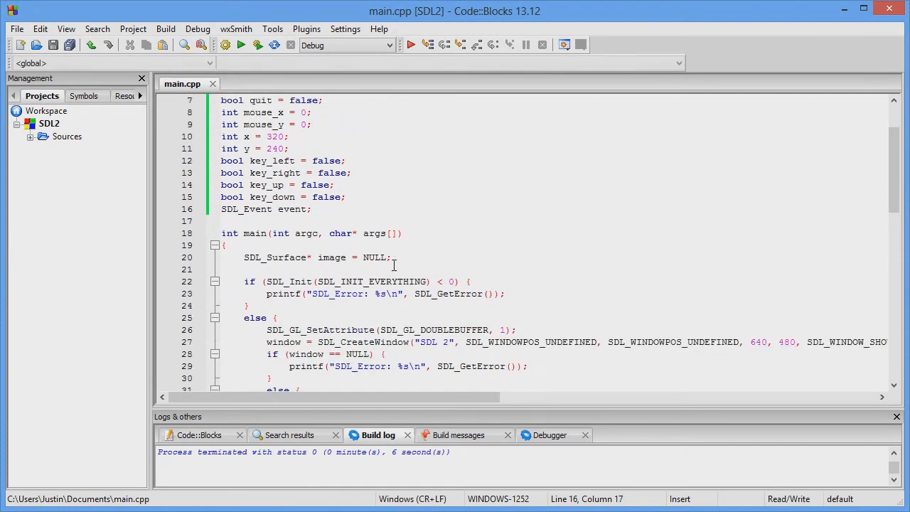
Scroll down to the glOrtho and glBegin(GL_QUADS) drawing section of main.cpp.
{"action": "scroll", "scroll_direction": "down", "scroll_amount": 3}
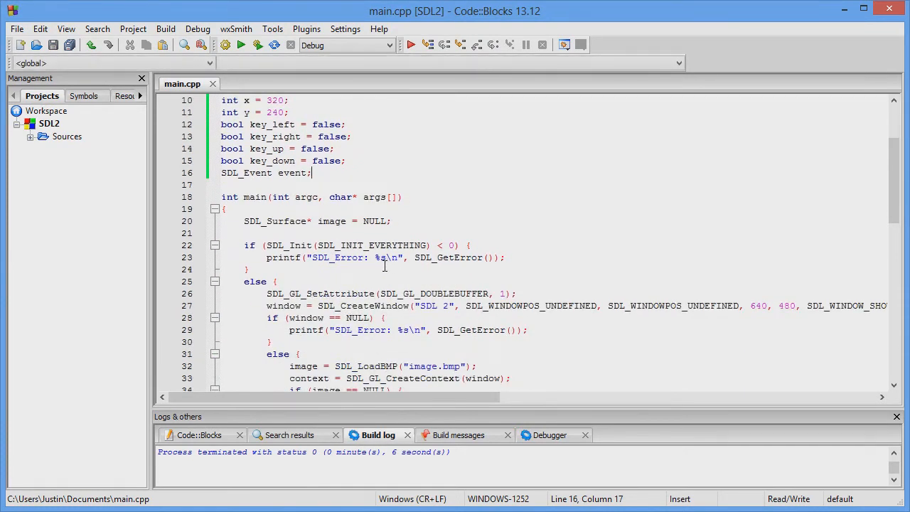
{"action": "mouse_move", "coordinate": [435, 219]}
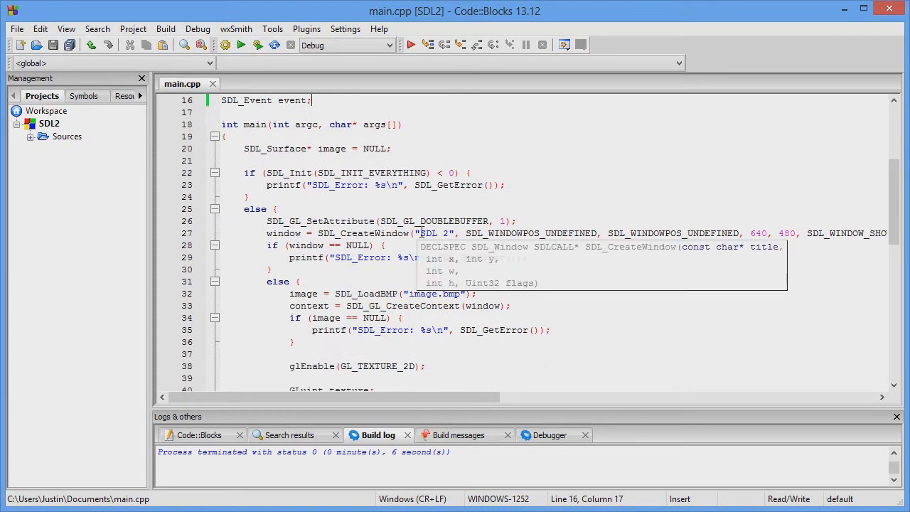
{"action": "scroll", "scroll_direction": "down", "scroll_amount": 3}
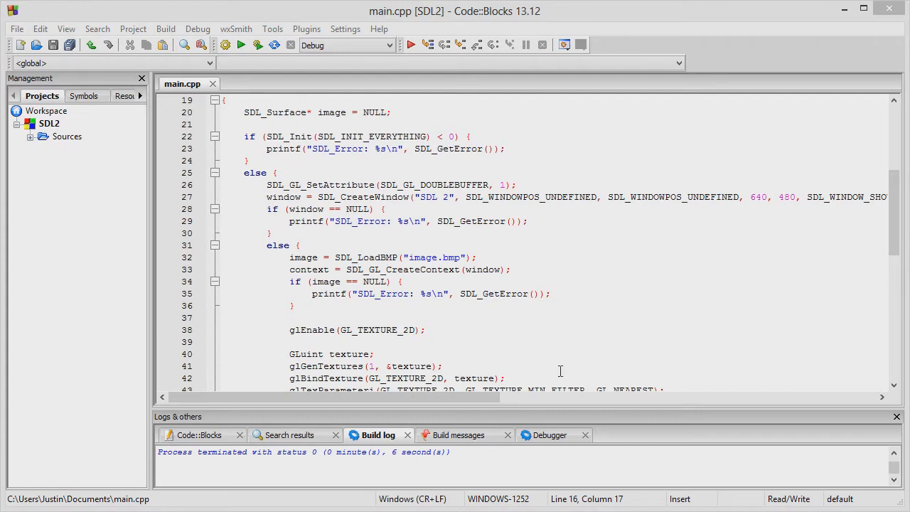
{"action": "scroll", "scroll_direction": "down", "scroll_amount": 3}
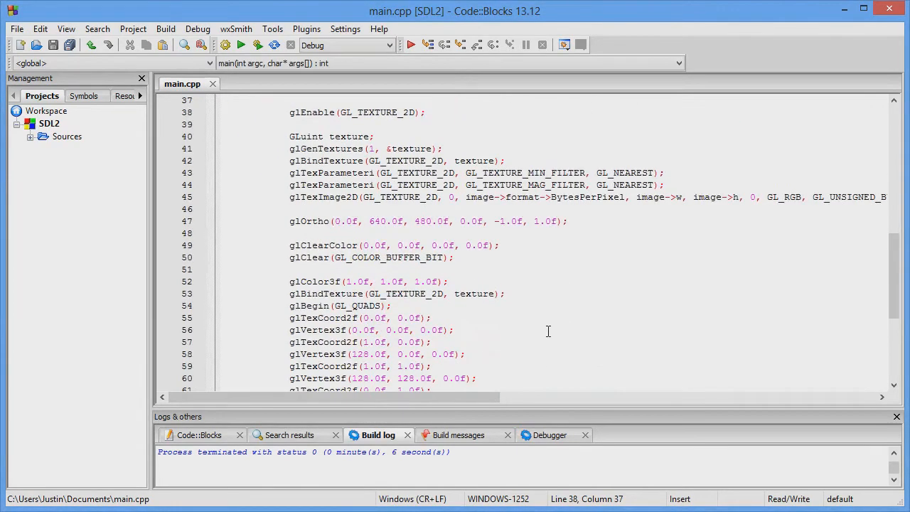
{"action": "scroll", "scroll_direction": "down", "scroll_amount": 3}
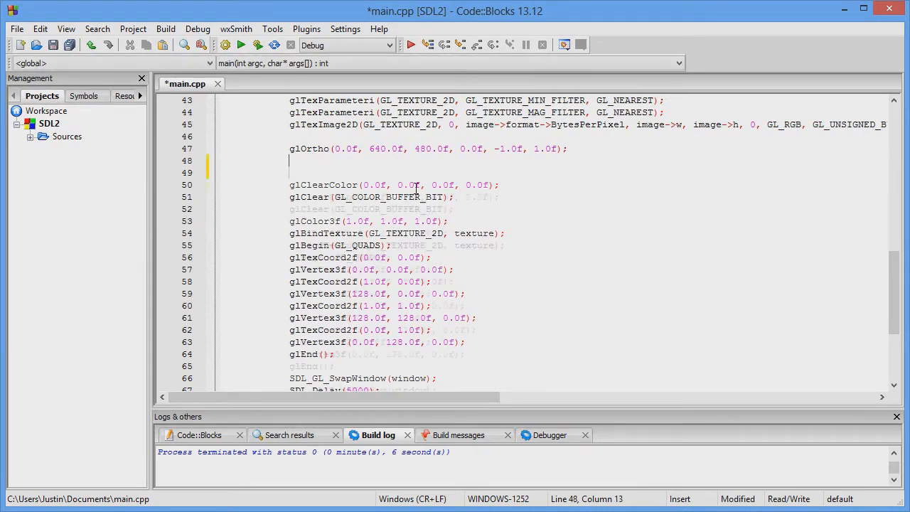
Put the clear, quad drawing and swap inside while (!quit), delaying SDL_Delay(1000 / 60).
{"action": "type", "text": "while ()"}
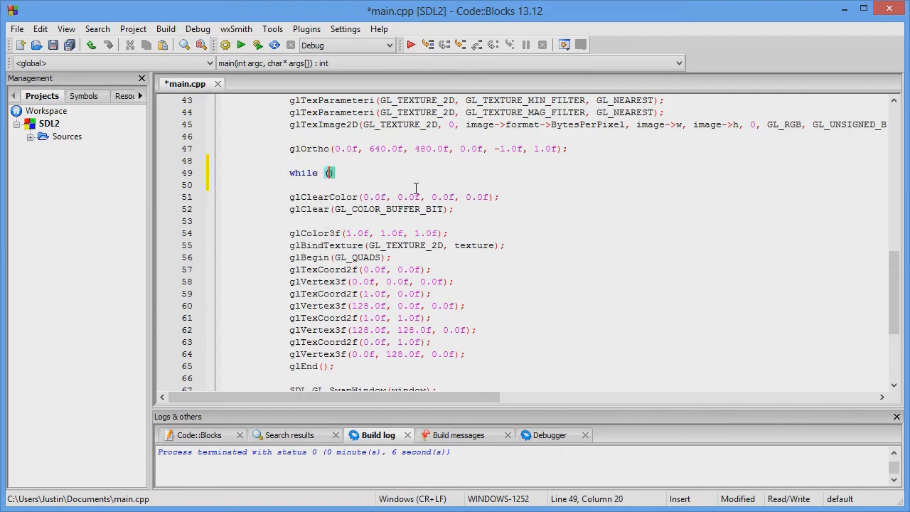
{"action": "type", "text": "!quit"}
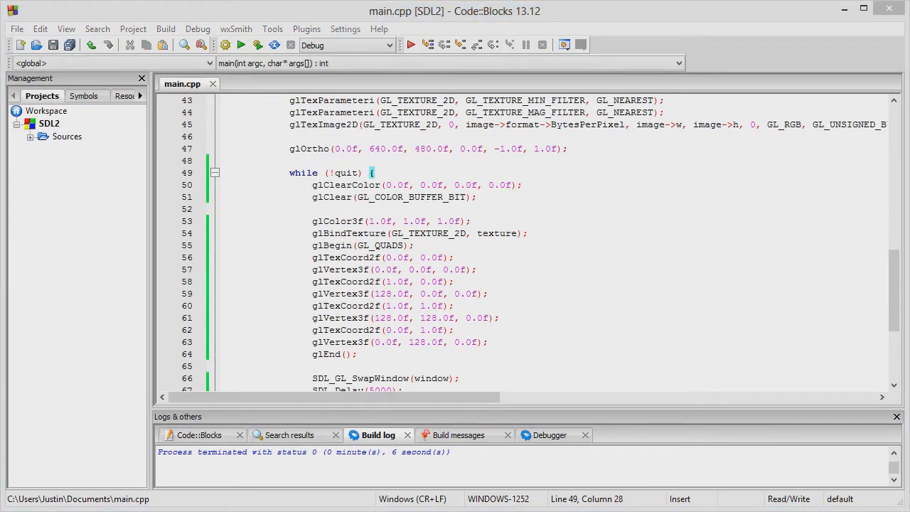
{"action": "left_click", "coordinate": [424, 270]}
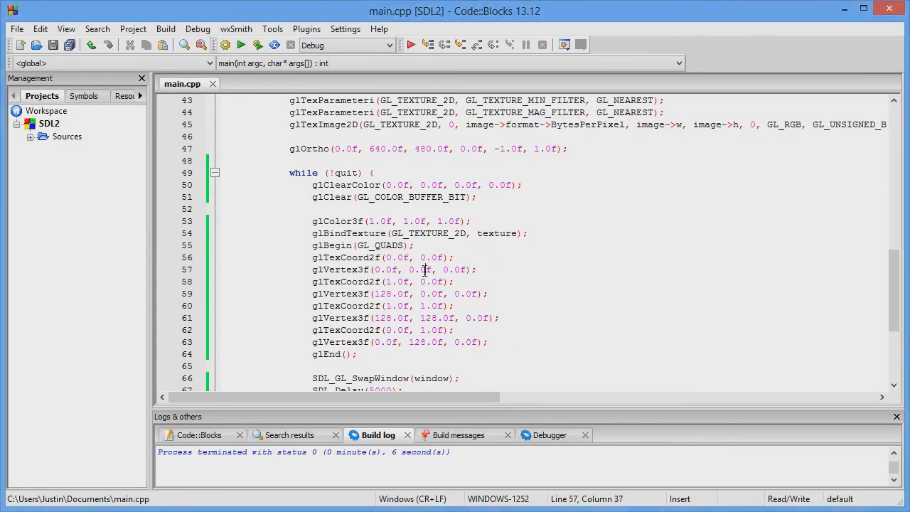
{"action": "scroll", "scroll_direction": "down", "scroll_amount": 3}
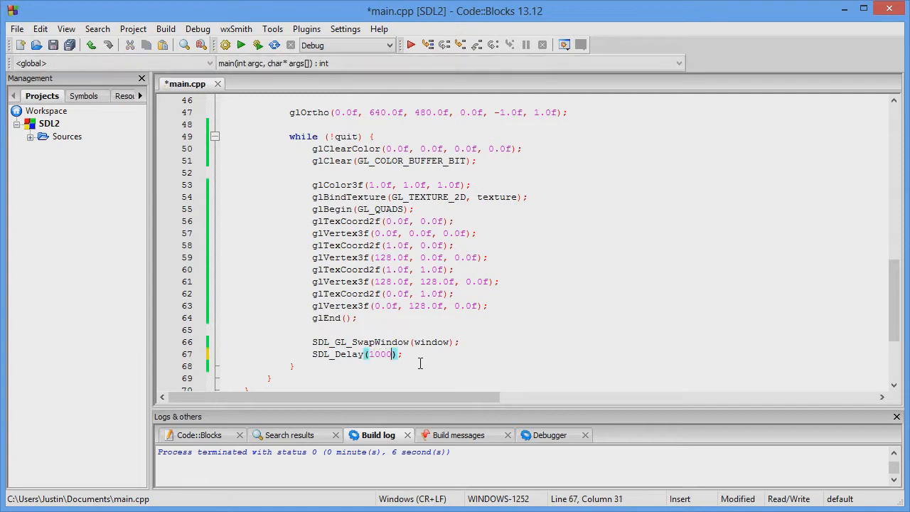
{"action": "type", "text": "/"}
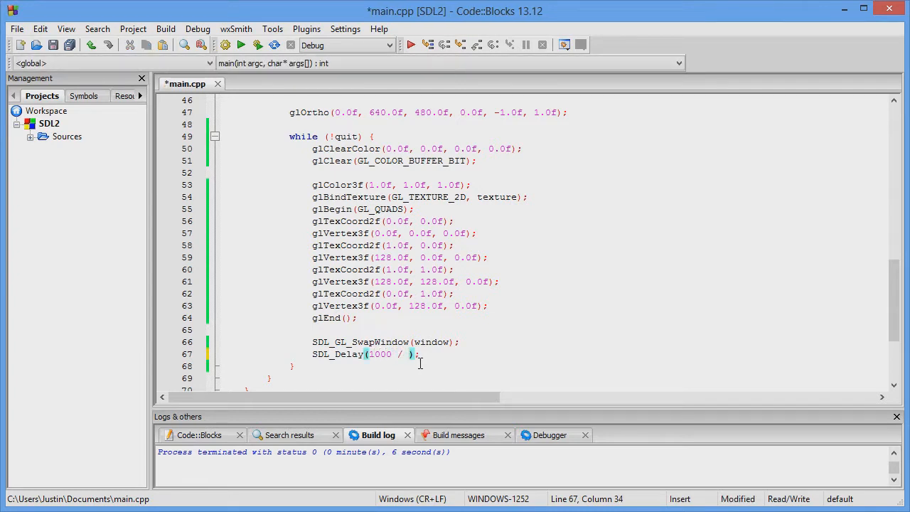
{"action": "type", "text": "60"}
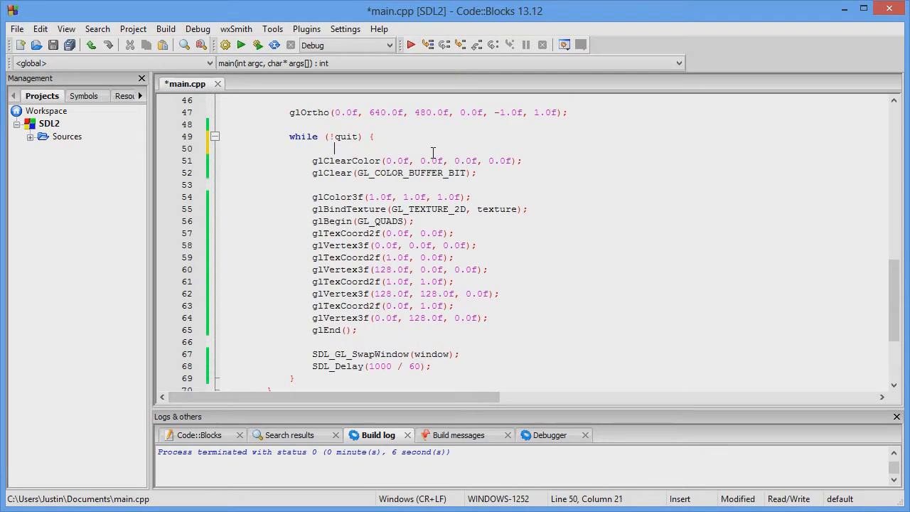
Add a while (SDL_PollEvent(&event)) loop inside the main loop.
{"action": "type", "text": "while"}
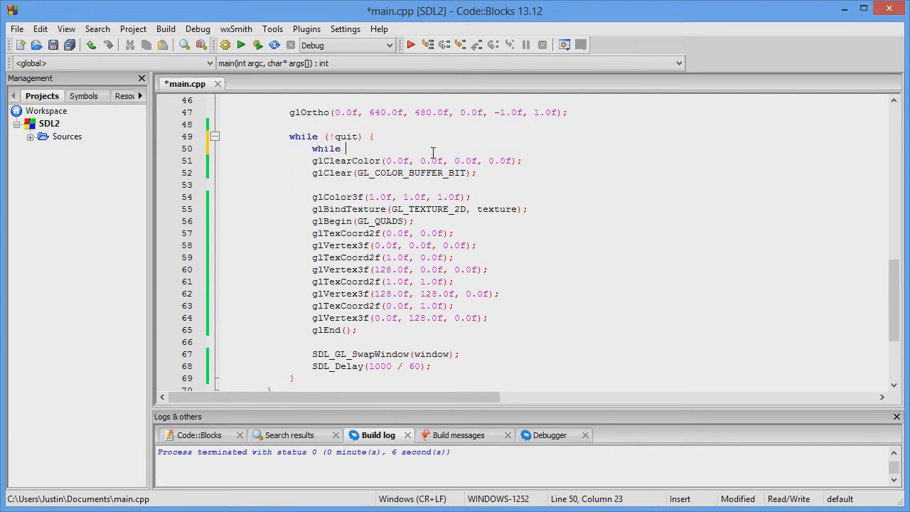
{"action": "type", "text": "(SDL_"}
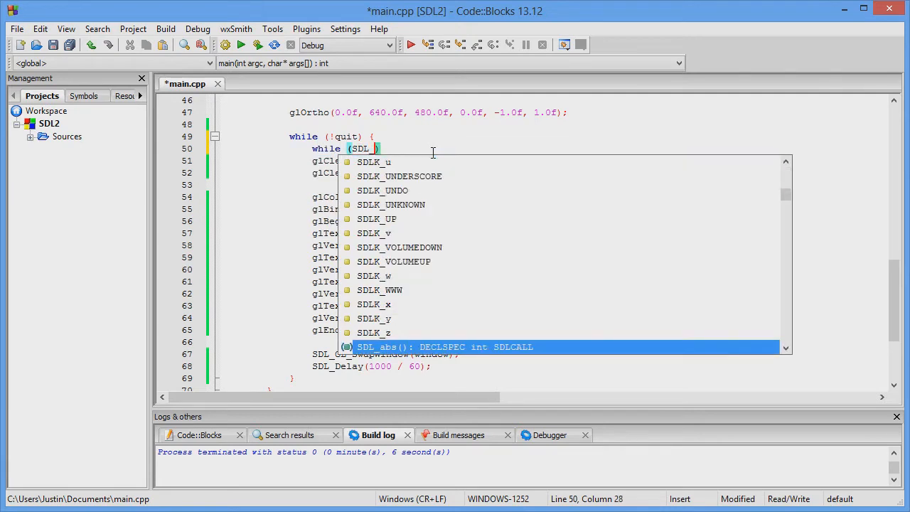
{"action": "type", "text": "poll"}
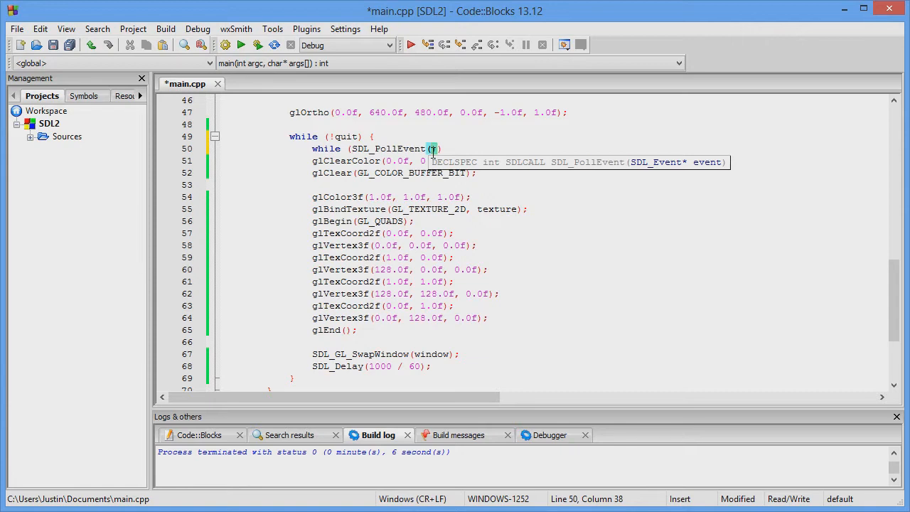
{"action": "type", "text": "&event"}
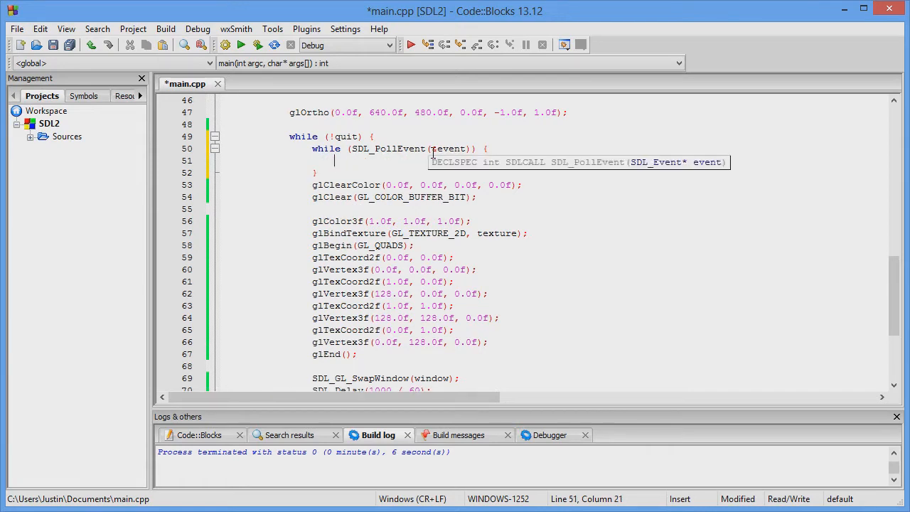
Set quit = true when event.type is SDL_QUIT, then close the running SDL 2 window.
{"action": "type", "text": "if (event"}
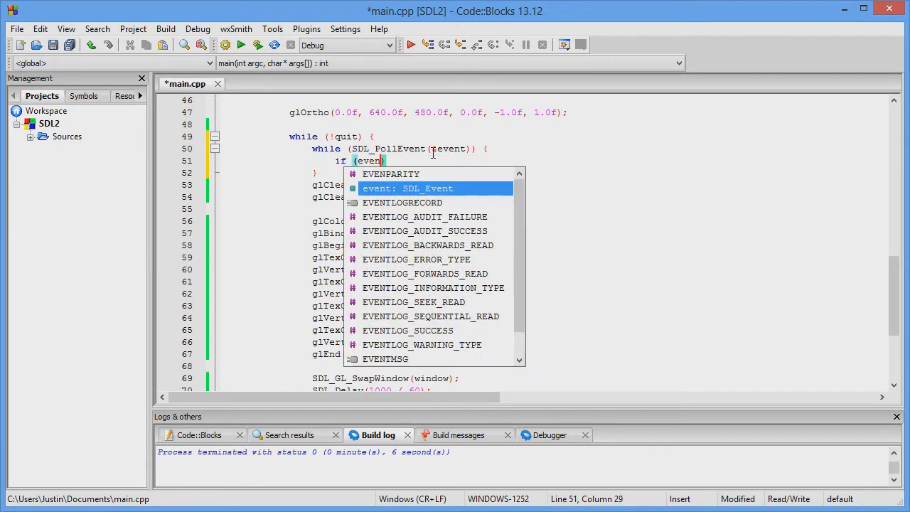
{"action": "type", "text": ".type"}
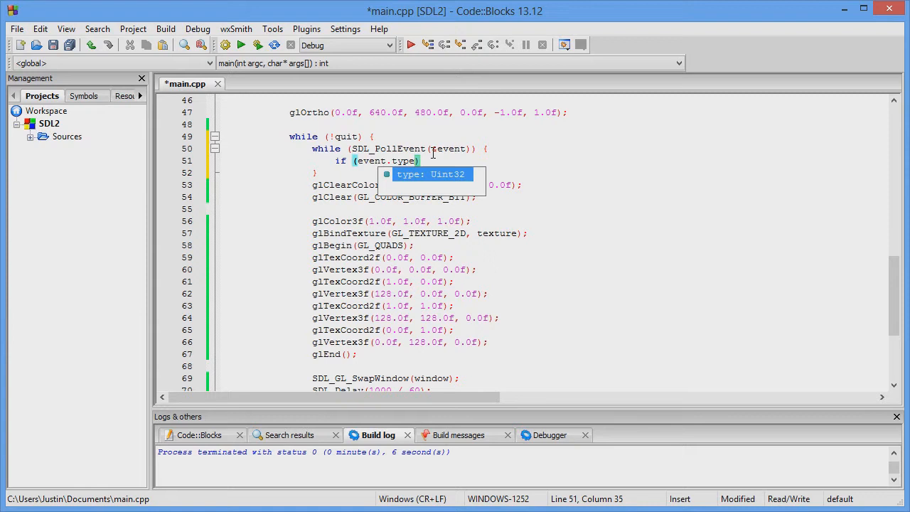
{"action": "type", "text": "== SDL_QUIT"}
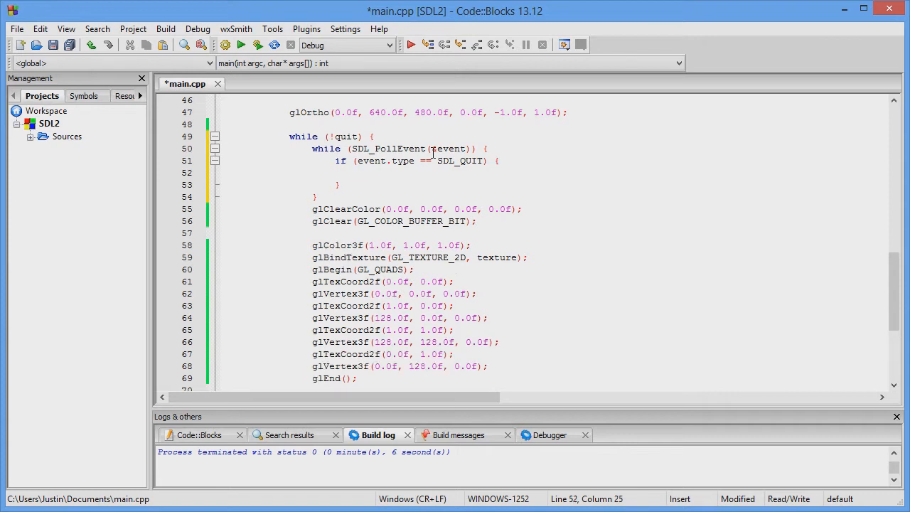
{"action": "type", "text": "quit = t"}
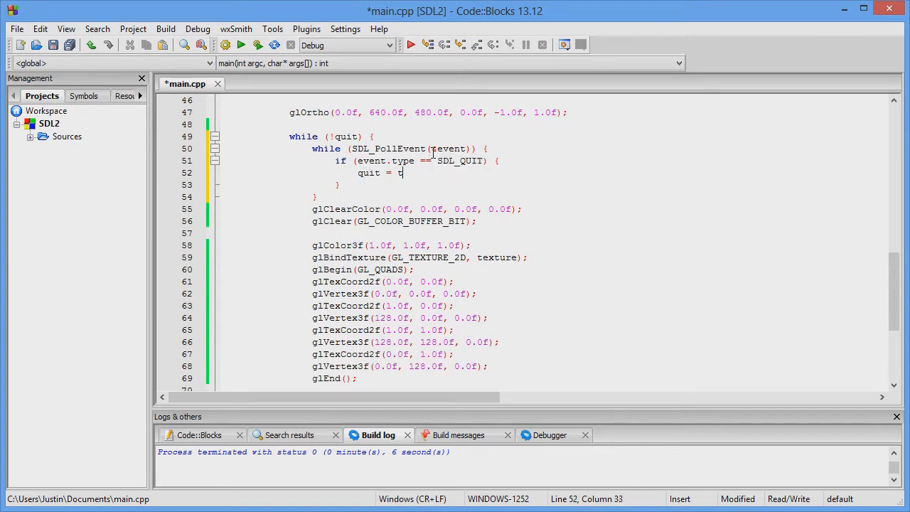
{"action": "type", "text": "rue;"}
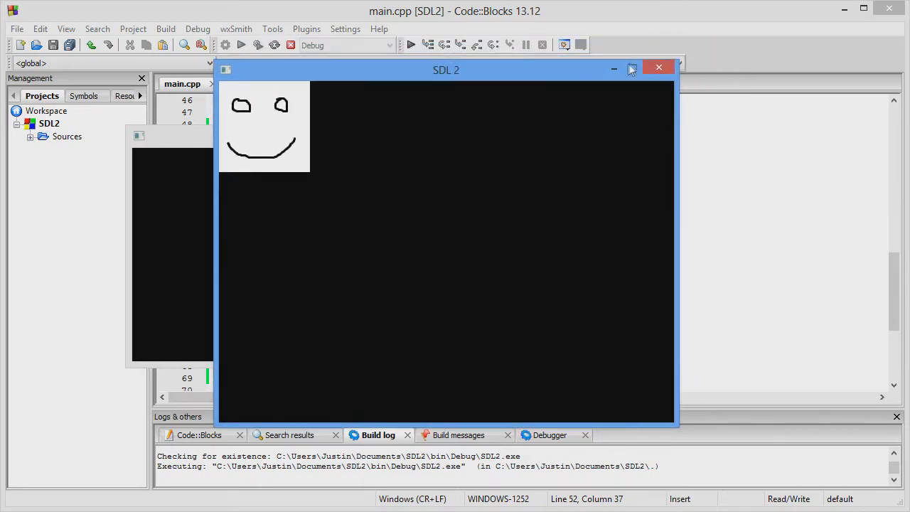
{"action": "left_click", "coordinate": [655, 67]}
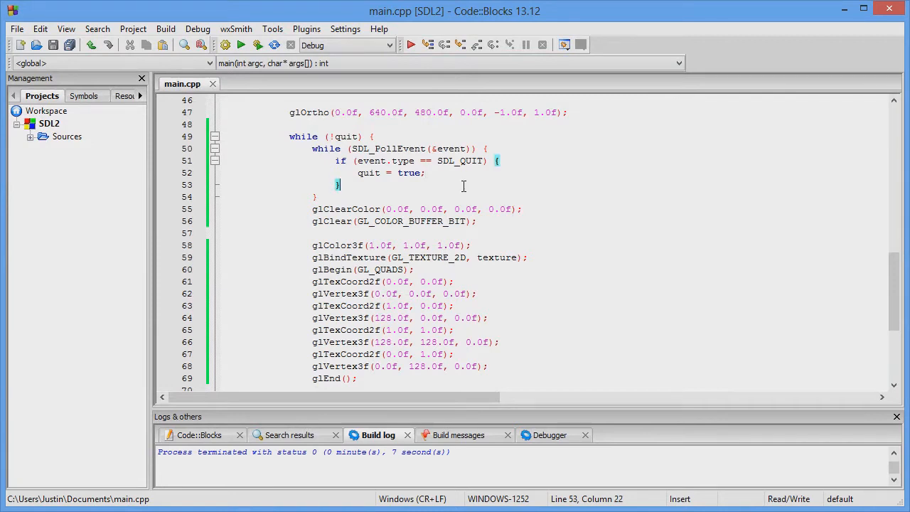
Add an SDL_KEYDOWN check with a switch on event.key.keysym.sym.
{"action": "type", "text": "if ()"}
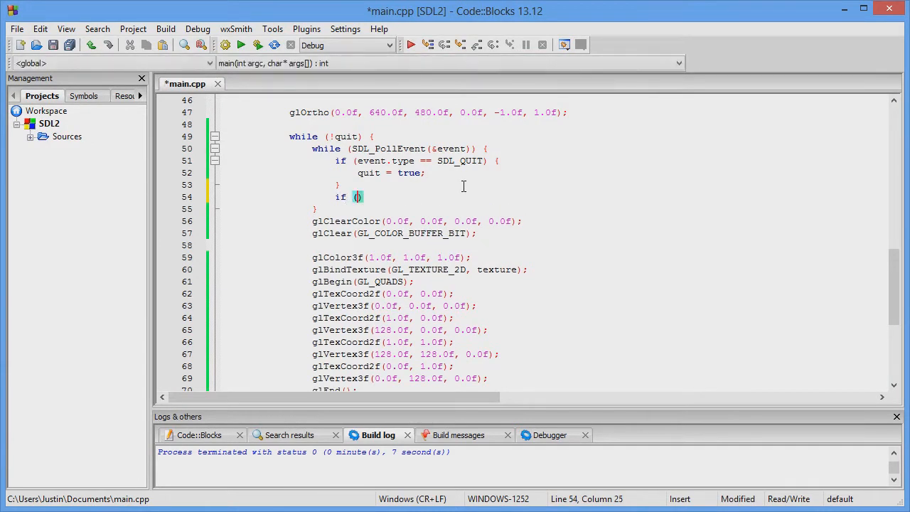
{"action": "type", "text": "event."}
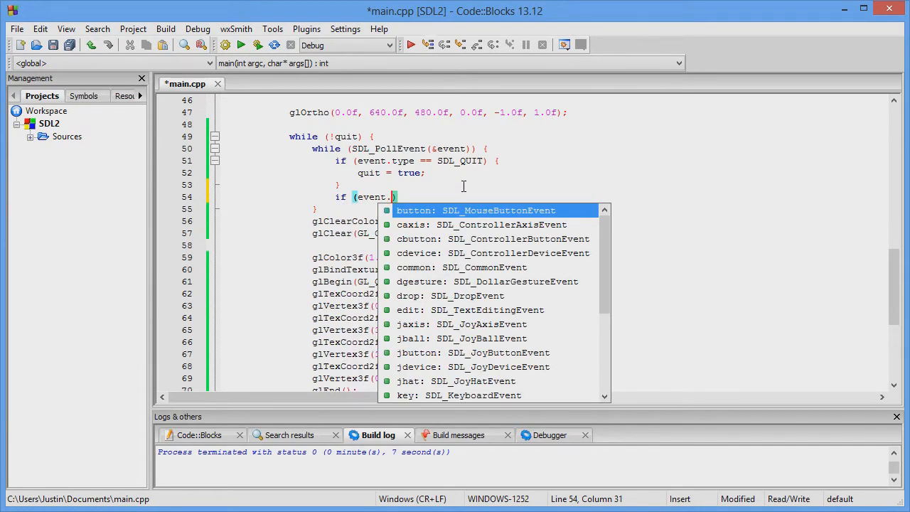
{"action": "type", "text": "type =="}
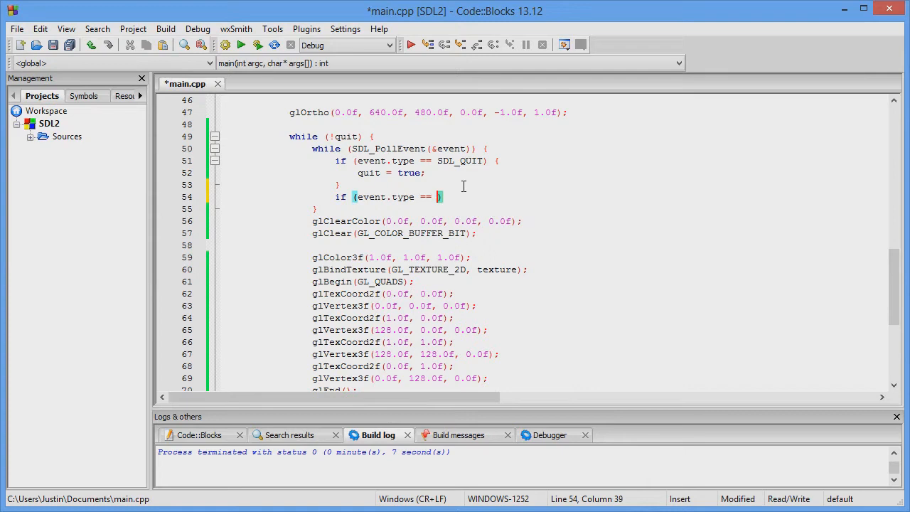
{"action": "type", "text": "SDL_KEYDOWN"}
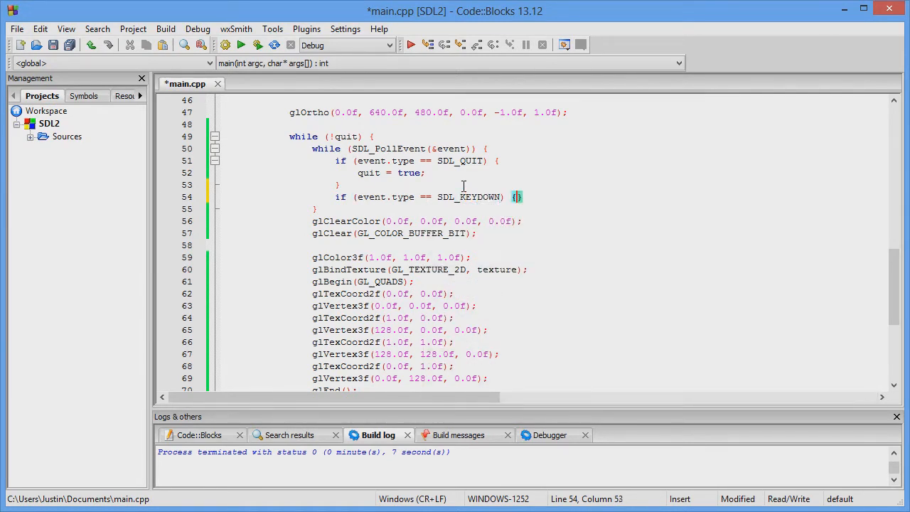
{"action": "type", "text": "switch("}
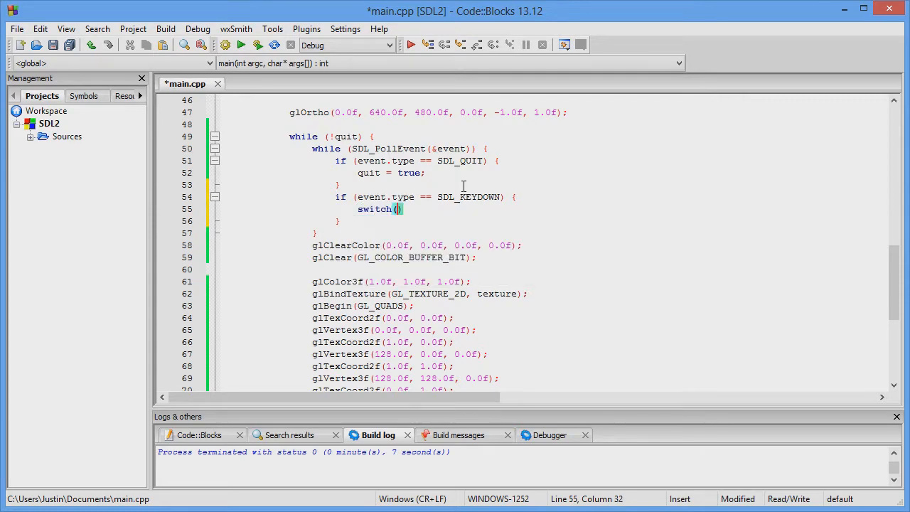
{"action": "type", "text": "event."}
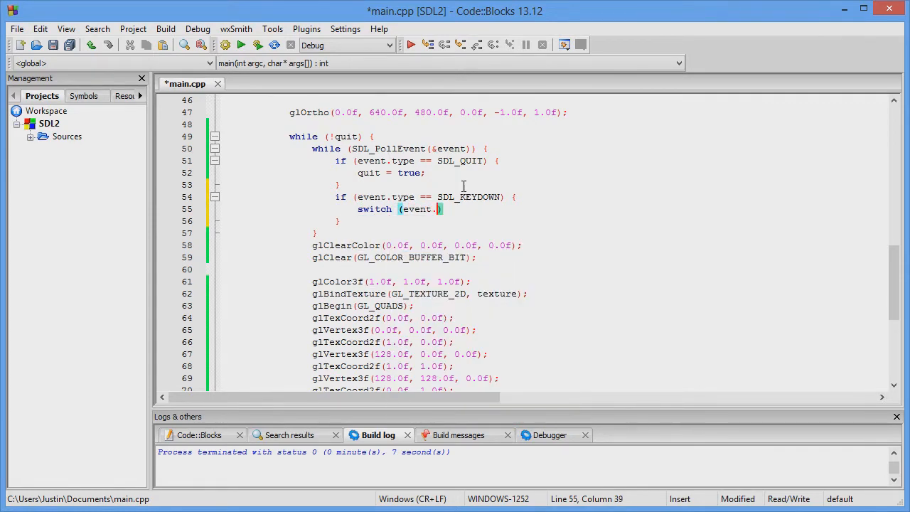
{"action": "type", "text": "key."}
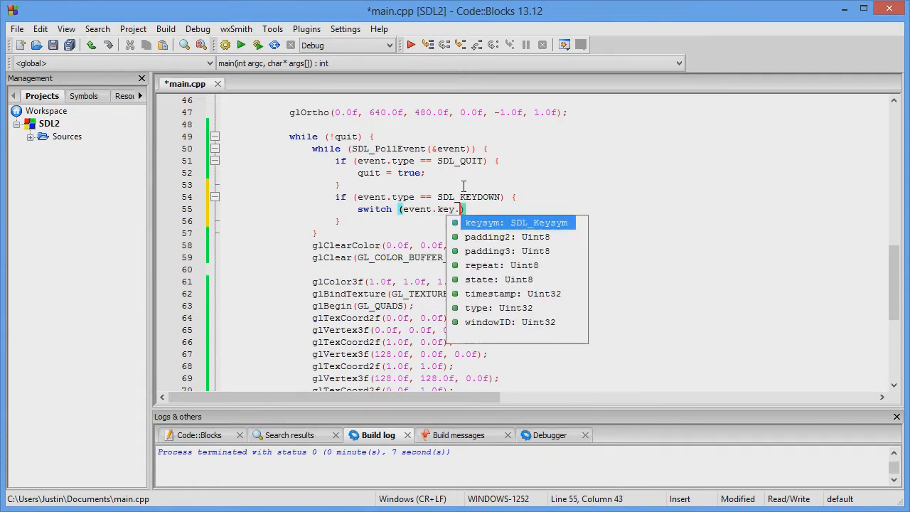
{"action": "type", "text": "keysym."}
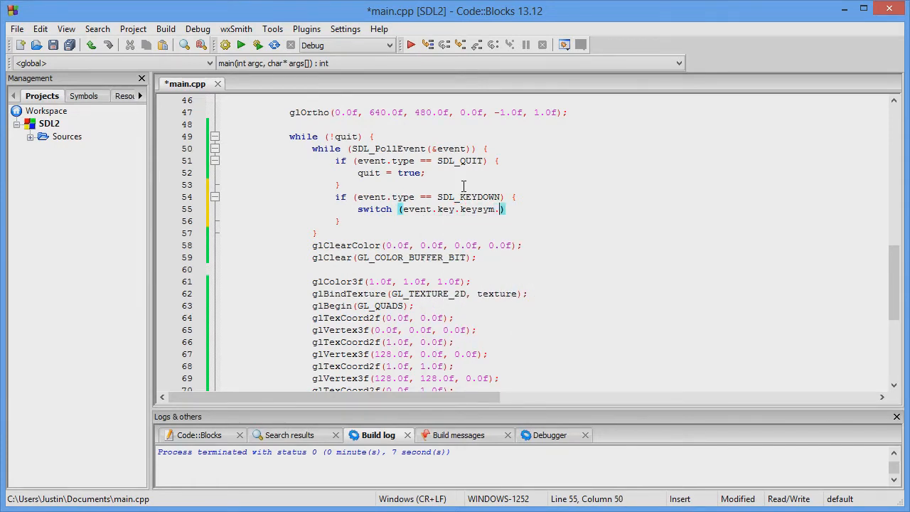
{"action": "type", "text": "sym"}
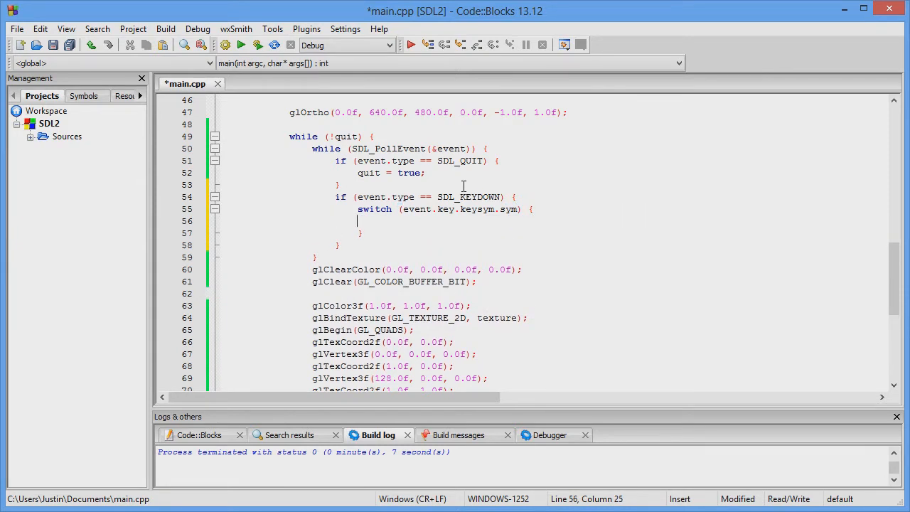
Add SDLK arrow cases setting key_left, key_right, key_up, key_down true, and save.
{"action": "type", "text": "case"}
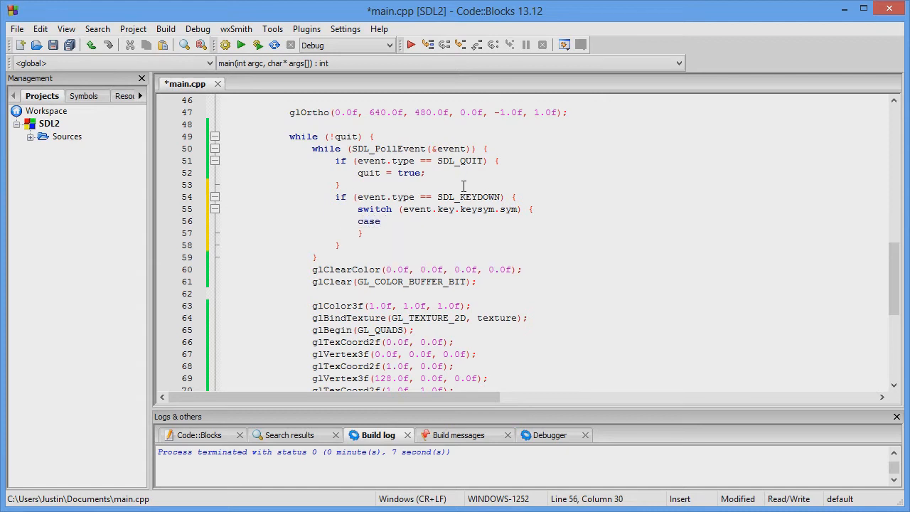
{"action": "type", "text": "SDLK"}
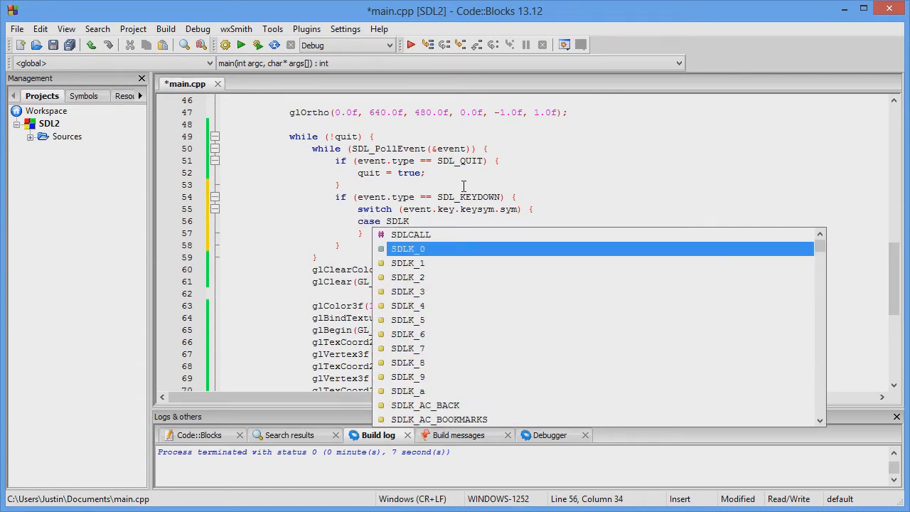
{"action": "type", "text": "_l"}
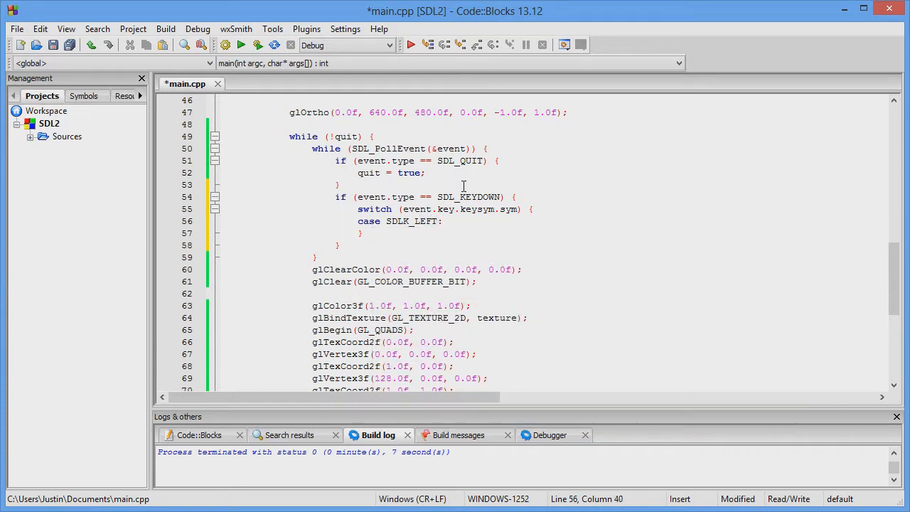
{"action": "key", "text": "Enter"}
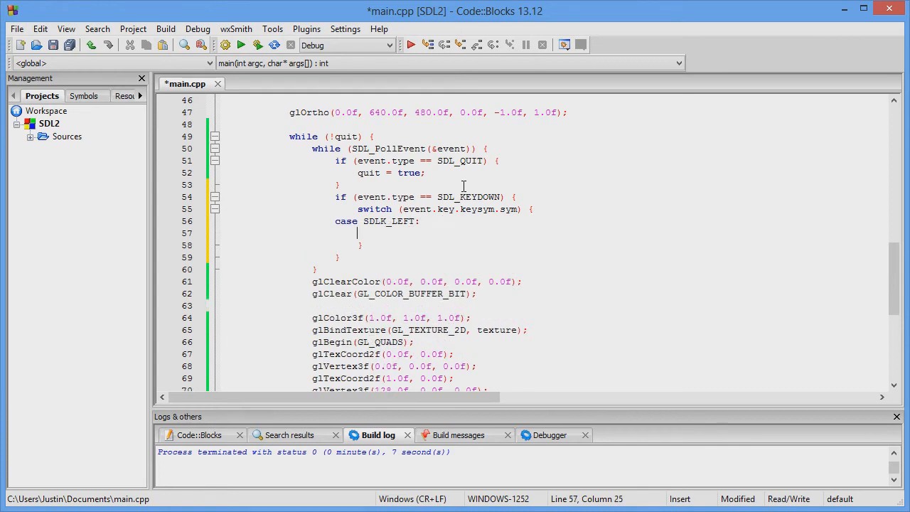
{"action": "type", "text": "key_left"}
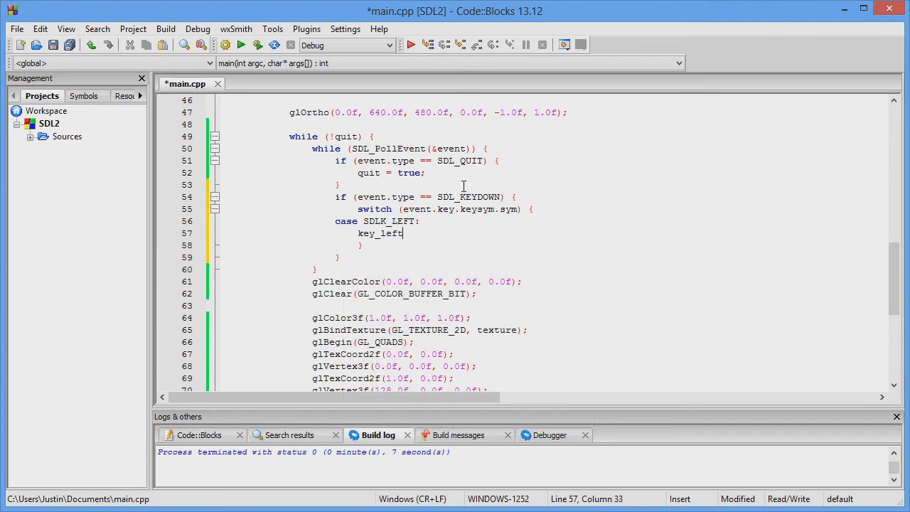
{"action": "type", "text": "= truw"}
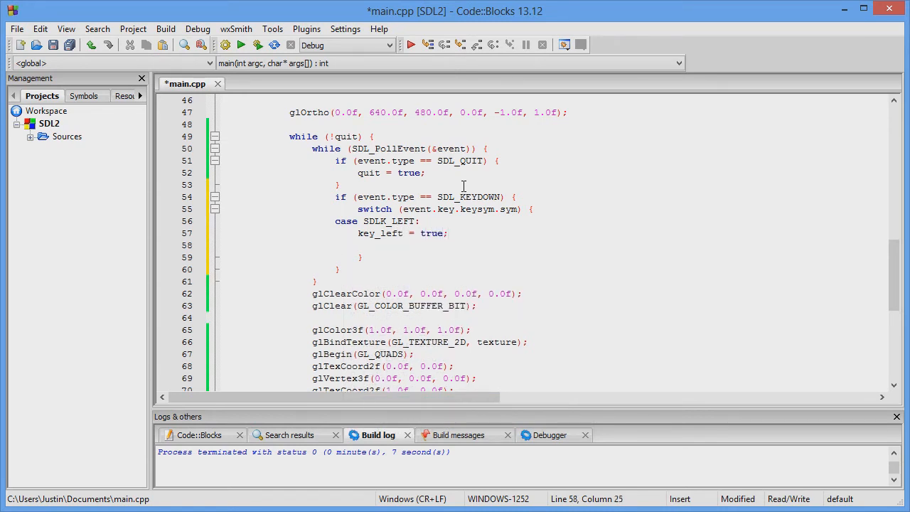
{"action": "type", "text": "break;"}
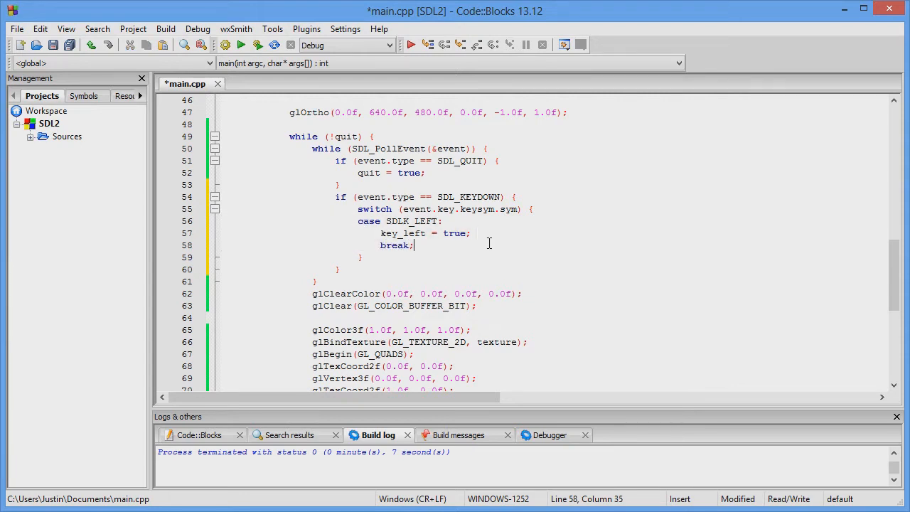
{"action": "key", "text": "Ctrl+s"}
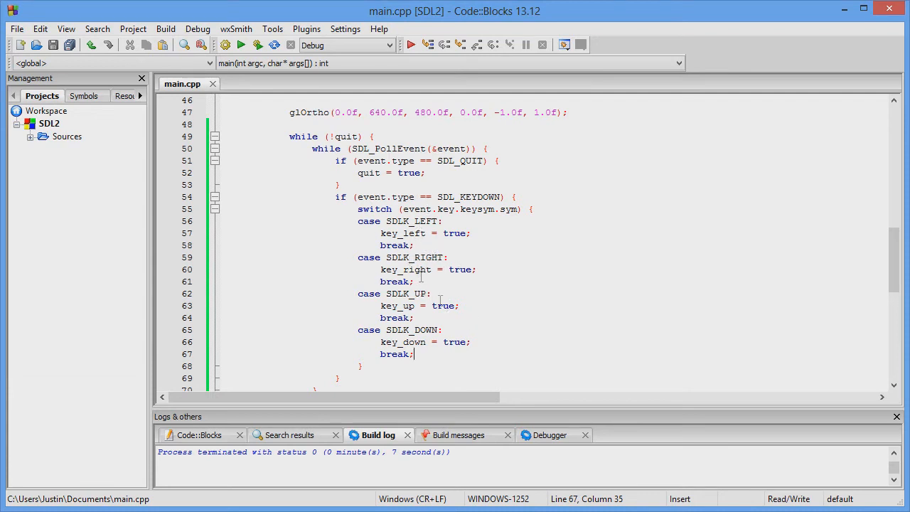
{"action": "scroll", "scroll_direction": "down", "scroll_amount": 3}
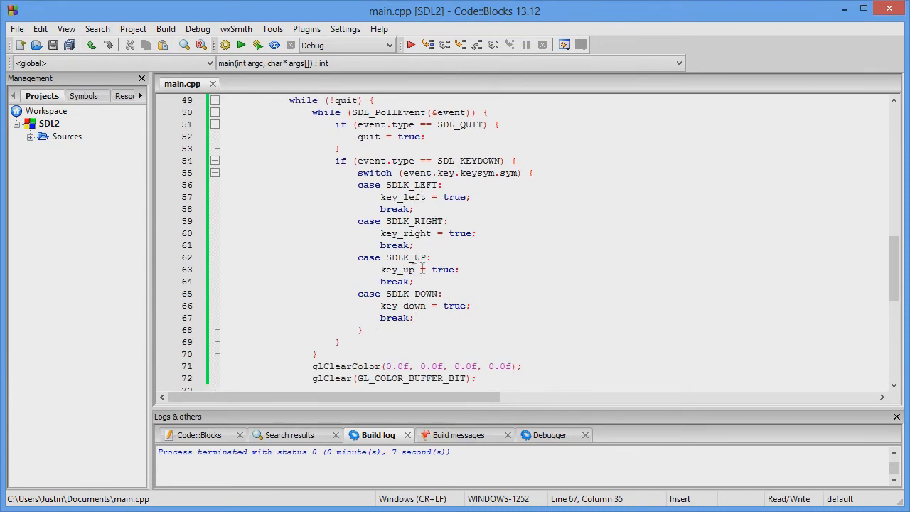
Turn the copied key-down block into an SDL_KEYUP handler setting the four flags false.
{"action": "scroll", "scroll_direction": "down", "scroll_amount": 3}
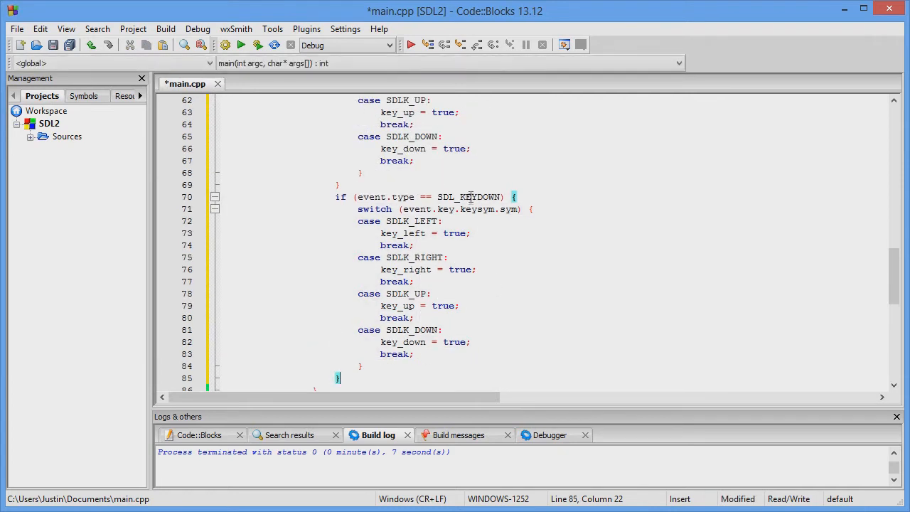
{"action": "double_click", "coordinate": [484, 197]}
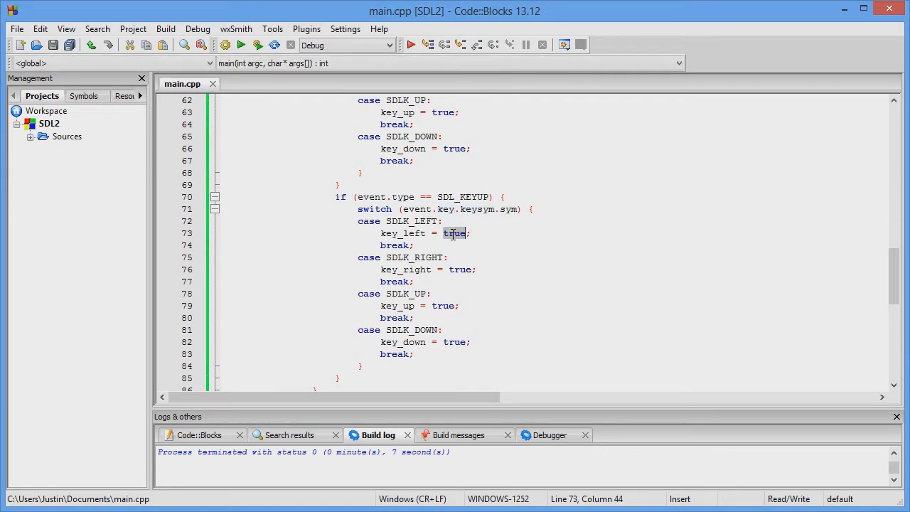
{"action": "type", "text": "false"}
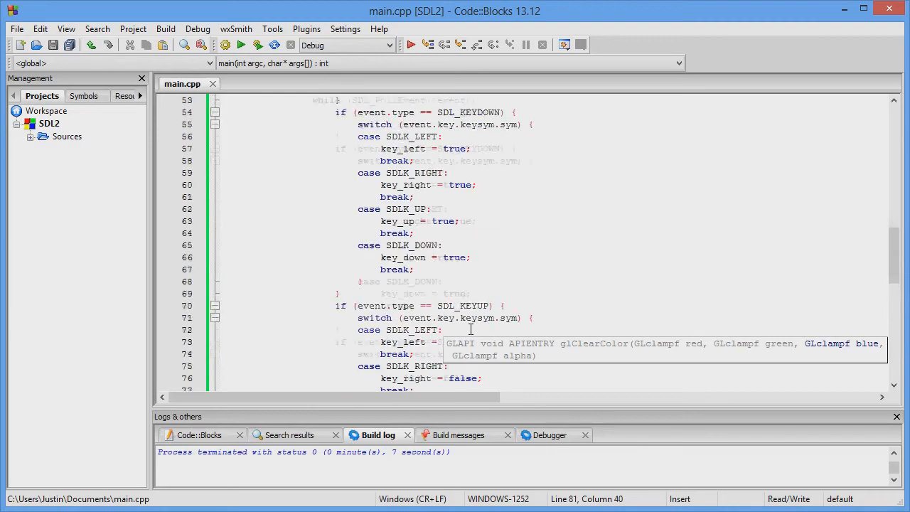
{"action": "scroll", "scroll_direction": "down", "scroll_amount": 3}
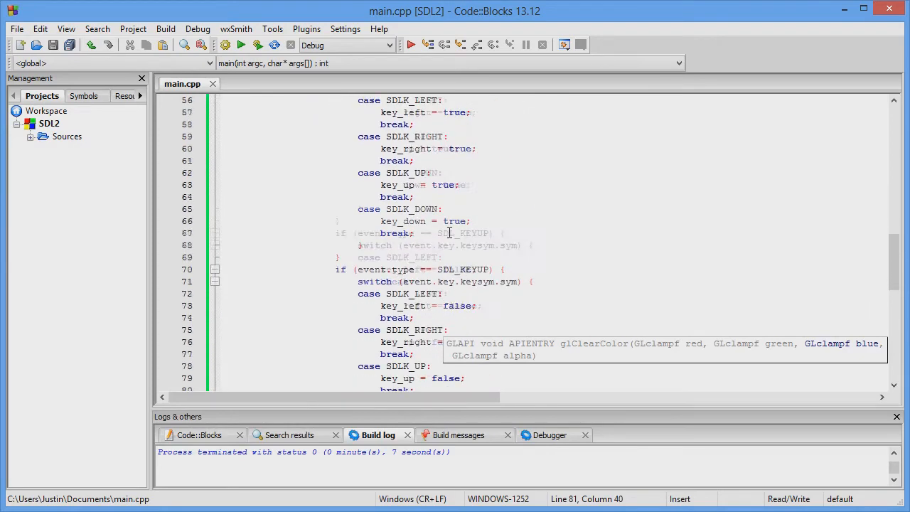
{"action": "scroll", "scroll_direction": "down", "scroll_amount": 3}
{"action": "type", "text": "if (eve"}
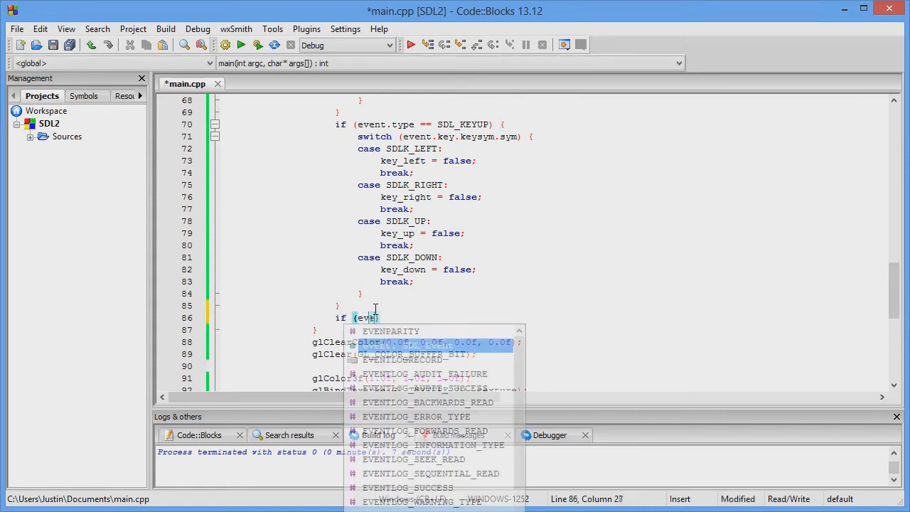
Handle SDL_MOUSEMOTION by storing event.motion.x and event.motion.y in mouse_x and mouse_y.
{"action": "type", "text": ".type)"}
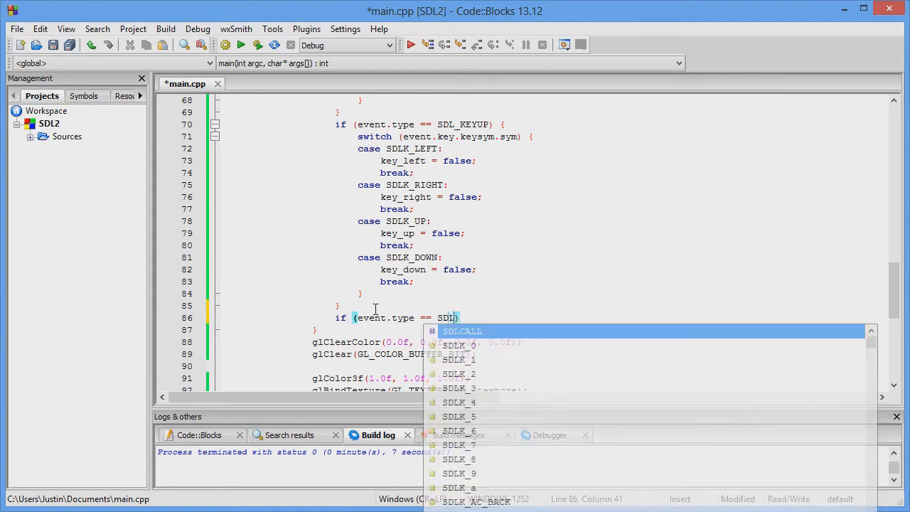
{"action": "type", "text": "_MOUSEMOTION"}
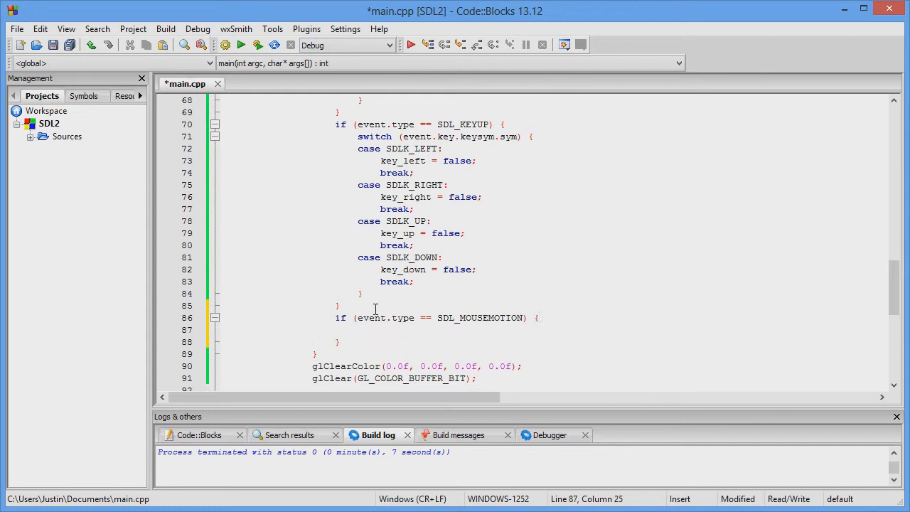
{"action": "type", "text": "mouse_x ="}
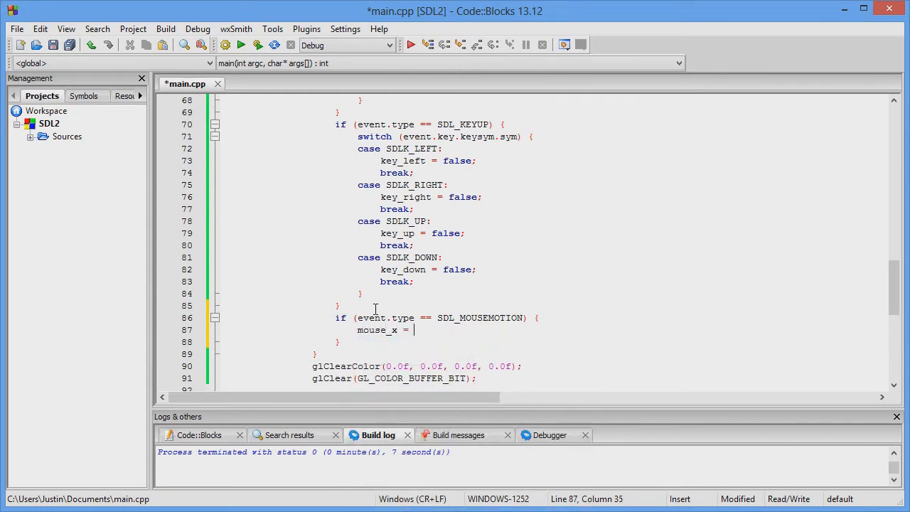
{"action": "type", "text": "event.motion.x;"}
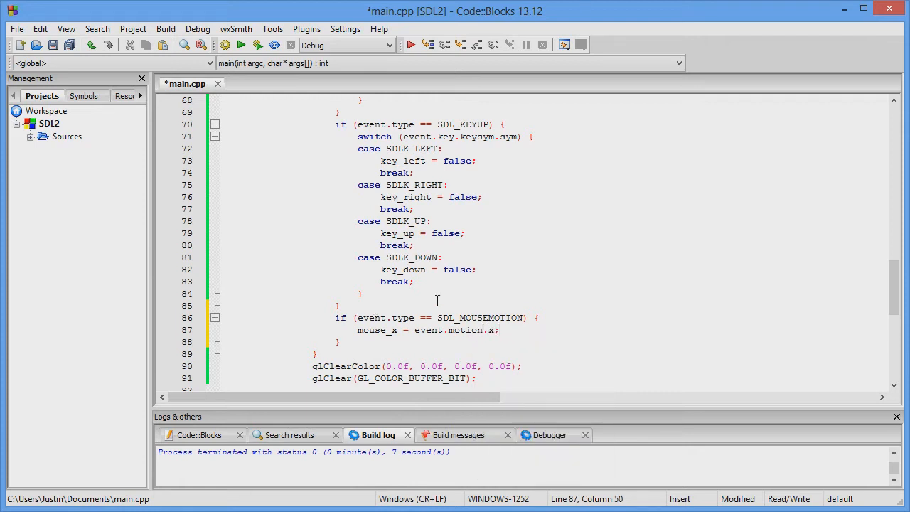
{"action": "type", "text": "mouse_x = event.motion.x;"}
{"action": "type", "text": "mouse_y = event.motion.y;"}
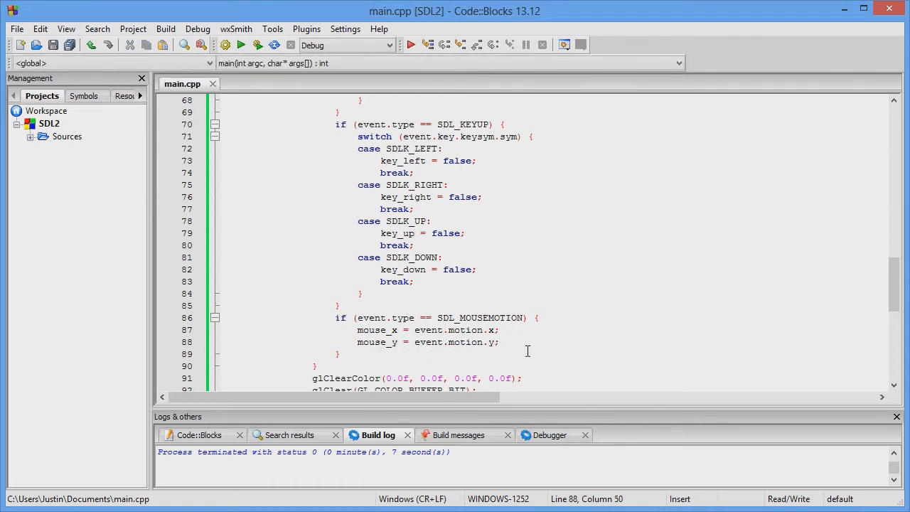
Scroll down to the end of the event-polling loop.
{"action": "scroll", "scroll_direction": "down", "scroll_amount": 3}
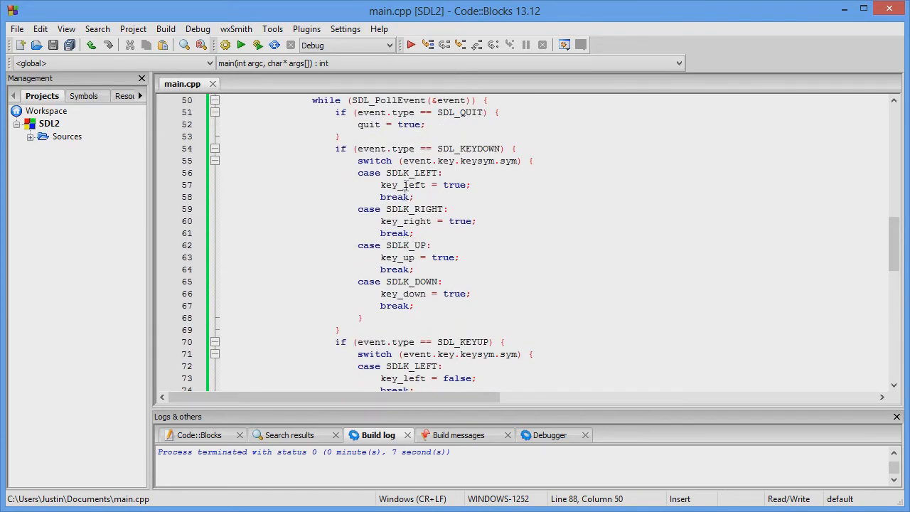
{"action": "mouse_move", "coordinate": [534, 228]}
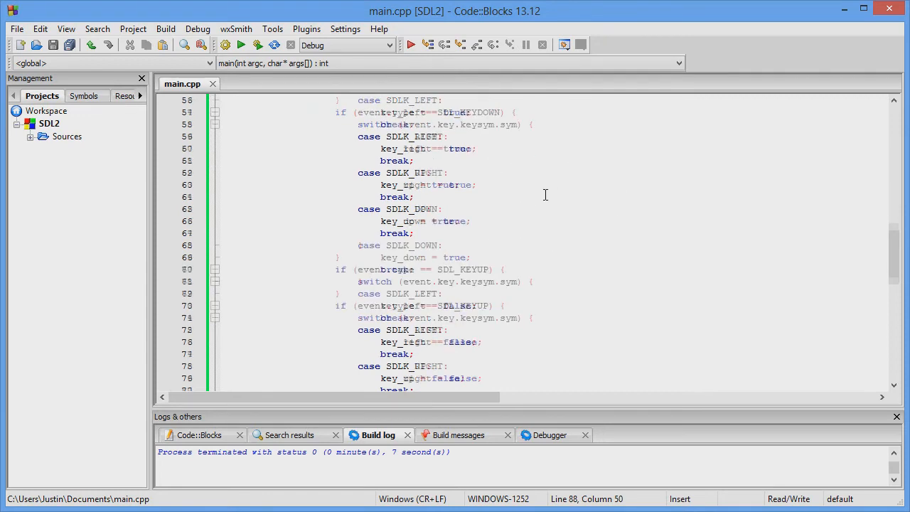
{"action": "scroll", "scroll_direction": "down", "scroll_amount": 3}
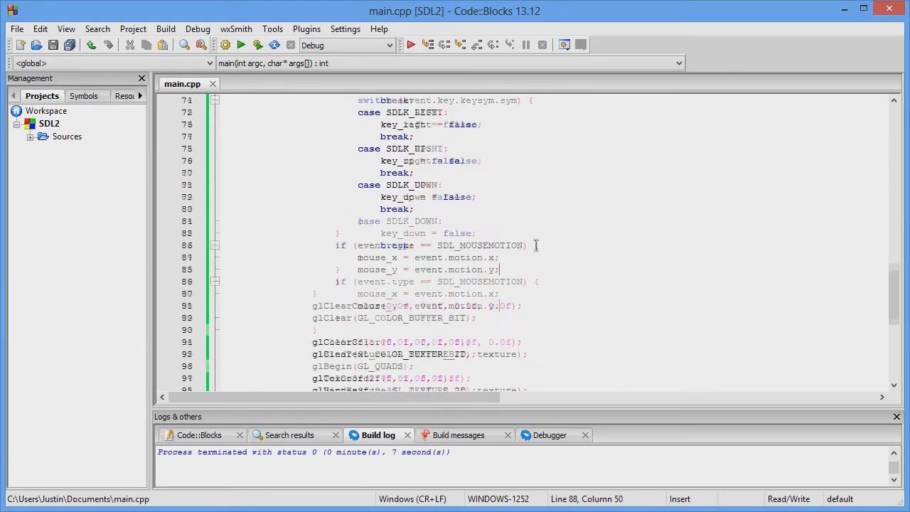
{"action": "scroll", "scroll_direction": "down", "scroll_amount": 3}
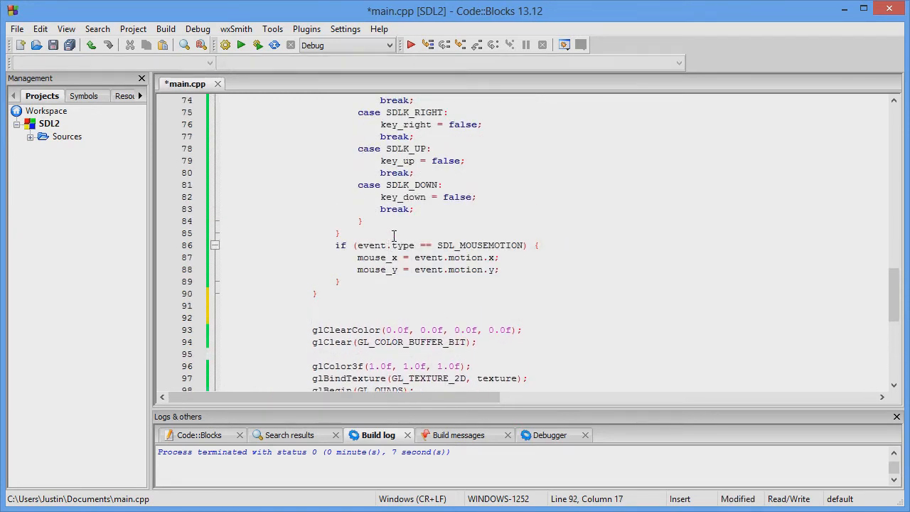
Add if blocks shifting x by 2 for key_left/right and y by 2 for key_up/down.
{"action": "type", "text": "if ()"}
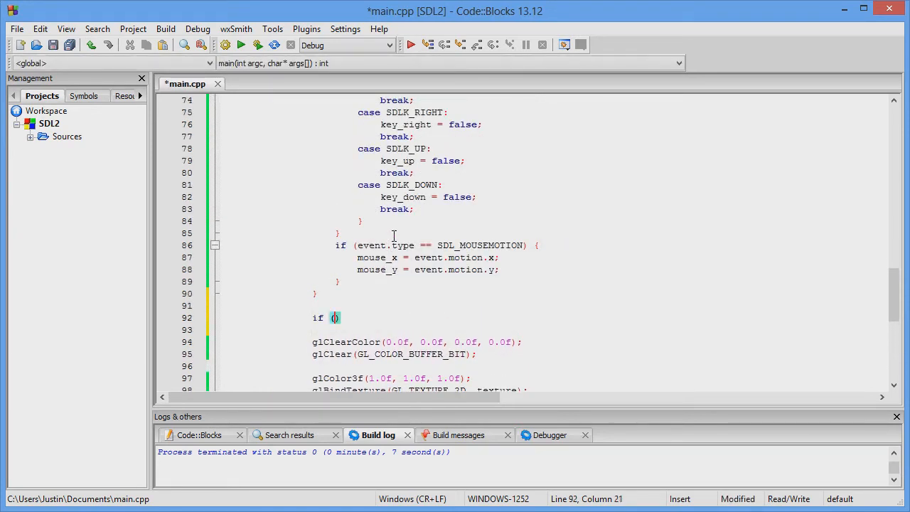
{"action": "type", "text": "key_left"}
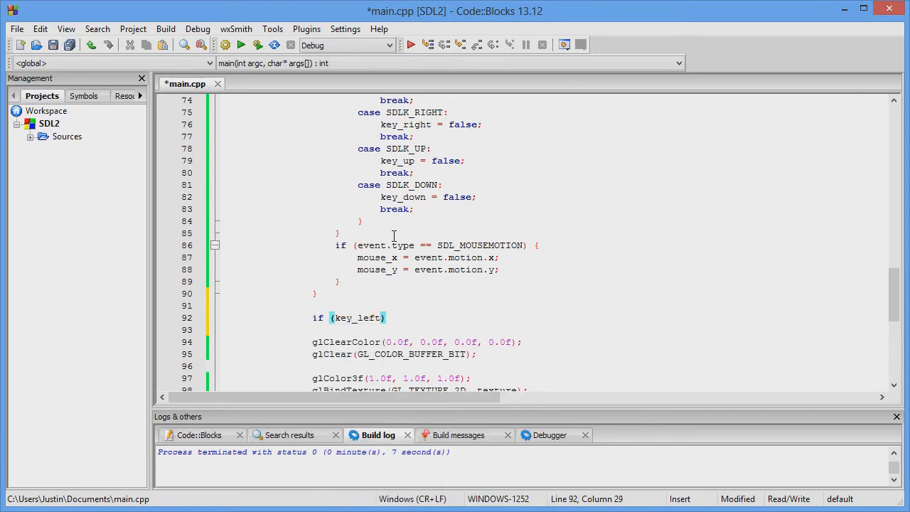
{"action": "type", "text": "{"}
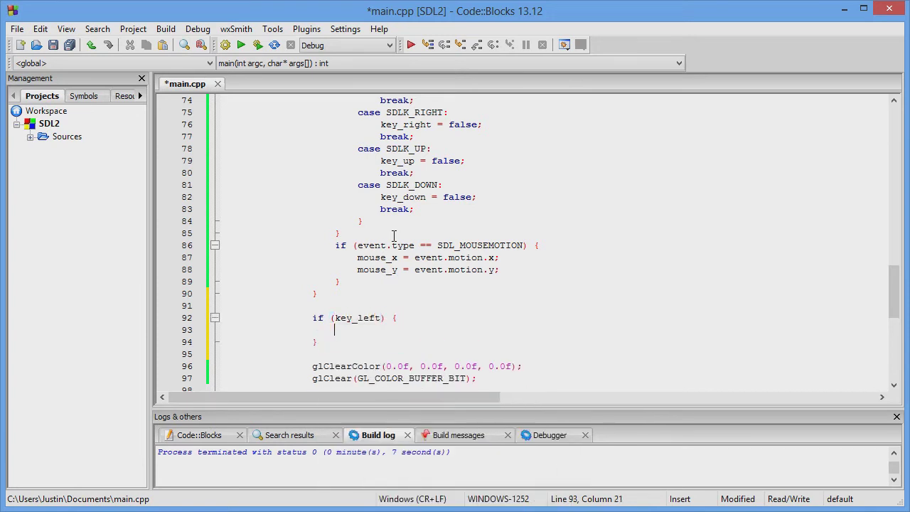
{"action": "type", "text": "x -="}
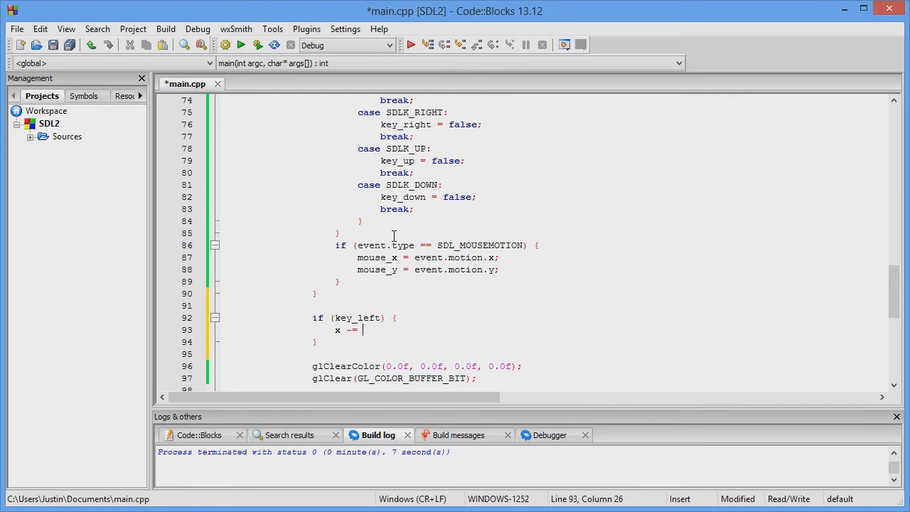
{"action": "type", "text": "2;"}
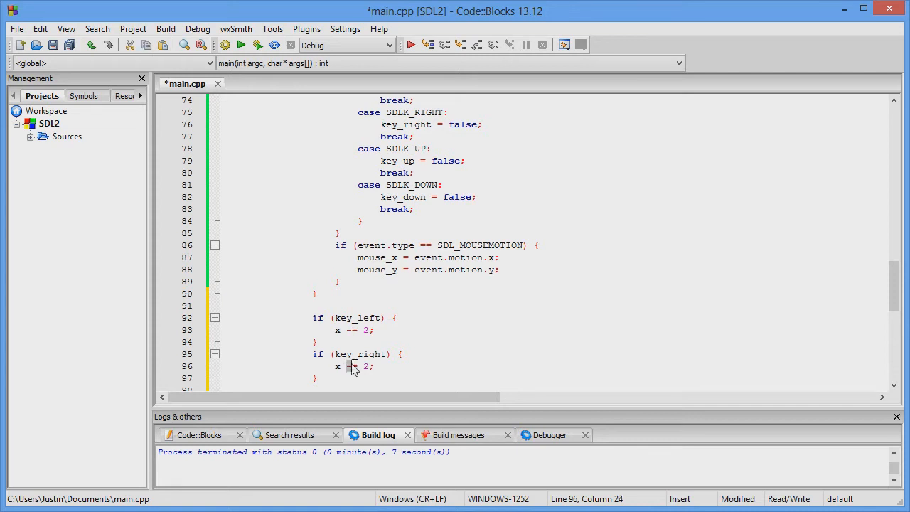
{"action": "scroll", "scroll_direction": "down", "scroll_amount": 3}
{"action": "type", "text": "+"}
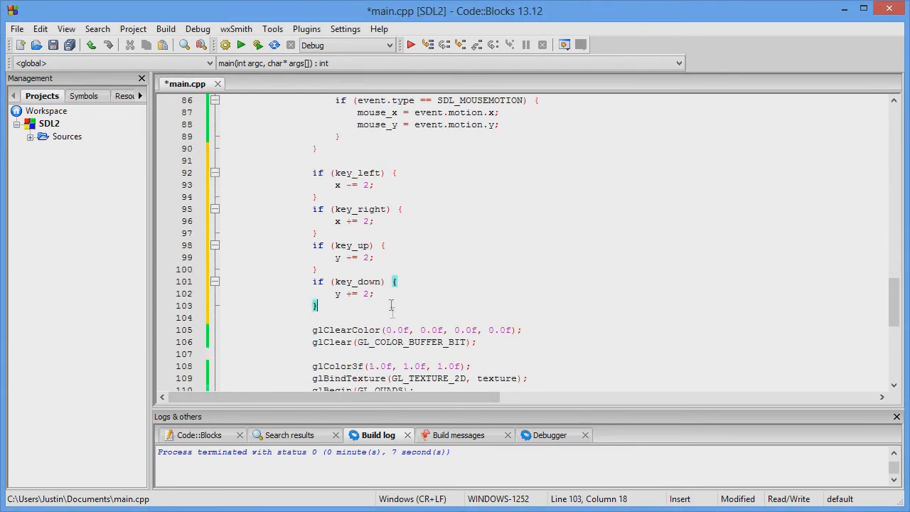
{"action": "left_click", "coordinate": [344, 257]}
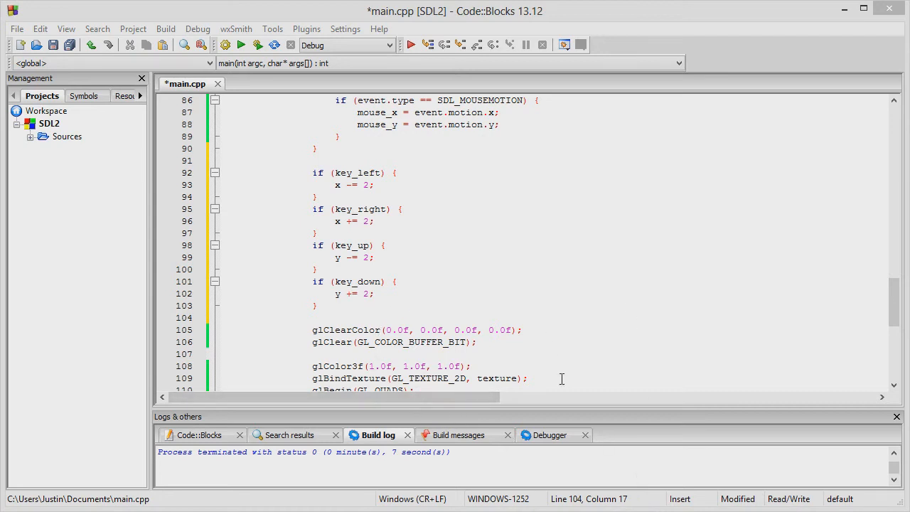
{"action": "mouse_move", "coordinate": [502, 300]}
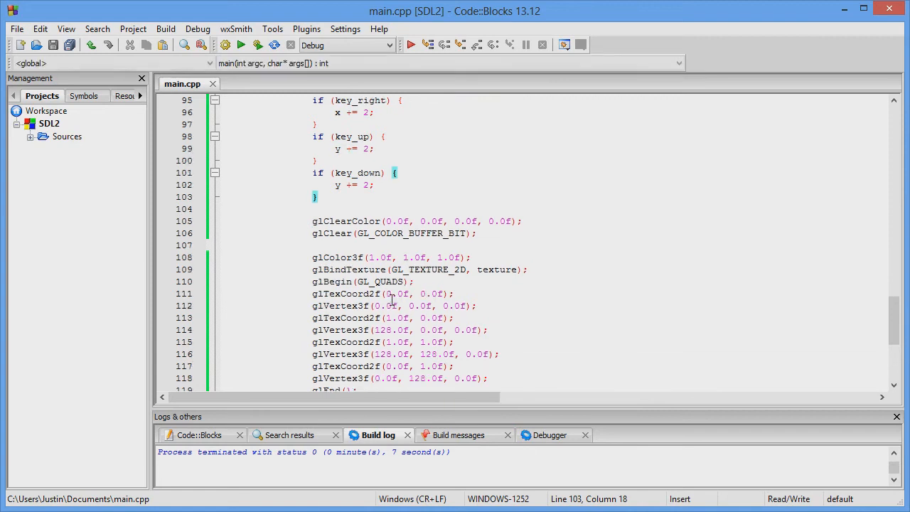
Insert glTranslatef(x, y, 0.0f) on a new line after the glColor3f call.
{"action": "scroll", "scroll_direction": "down", "scroll_amount": 3}
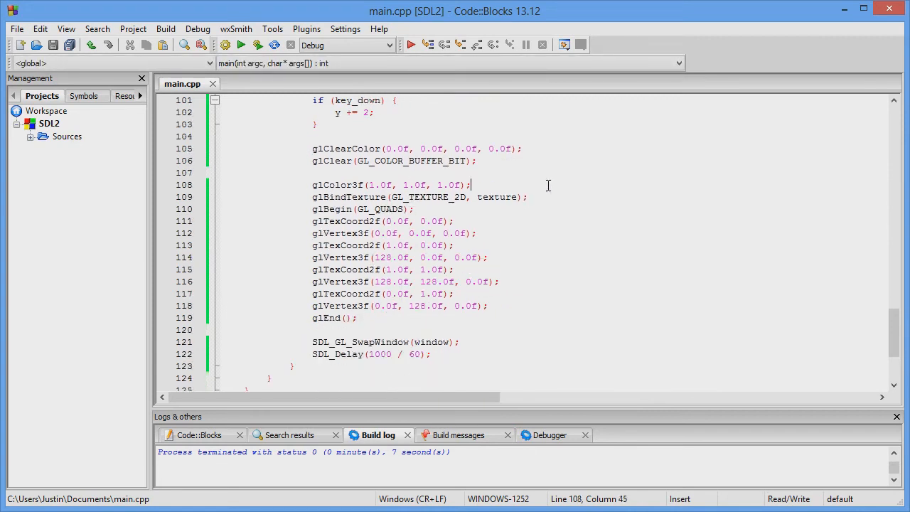
{"action": "key", "text": "Enter"}
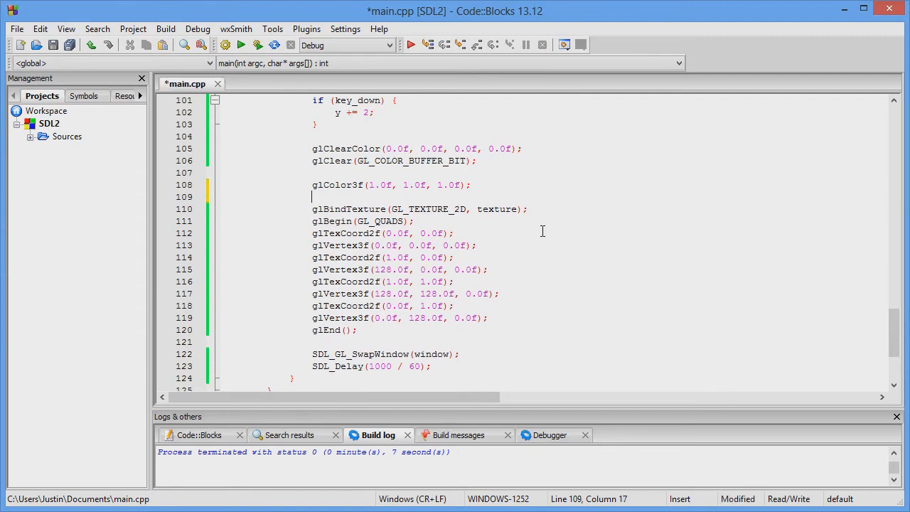
{"action": "type", "text": "glTranslatef("}
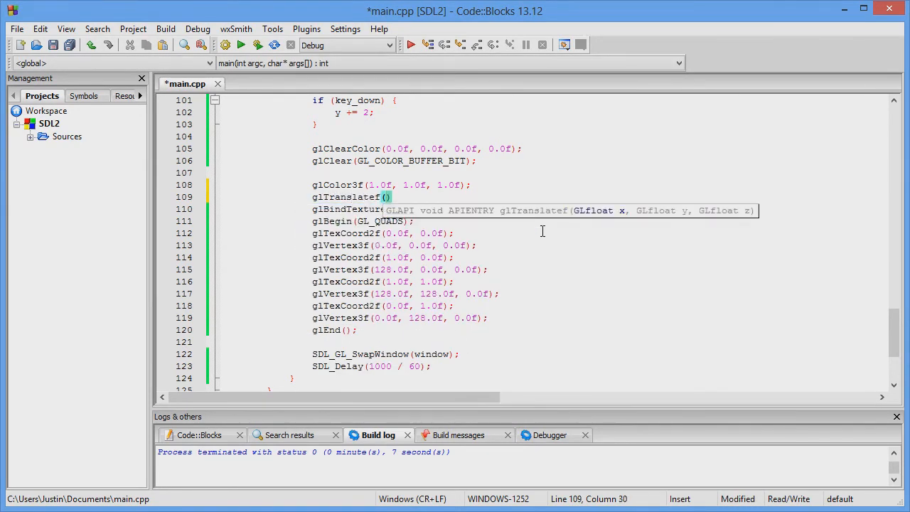
{"action": "type", "text": "x,"}
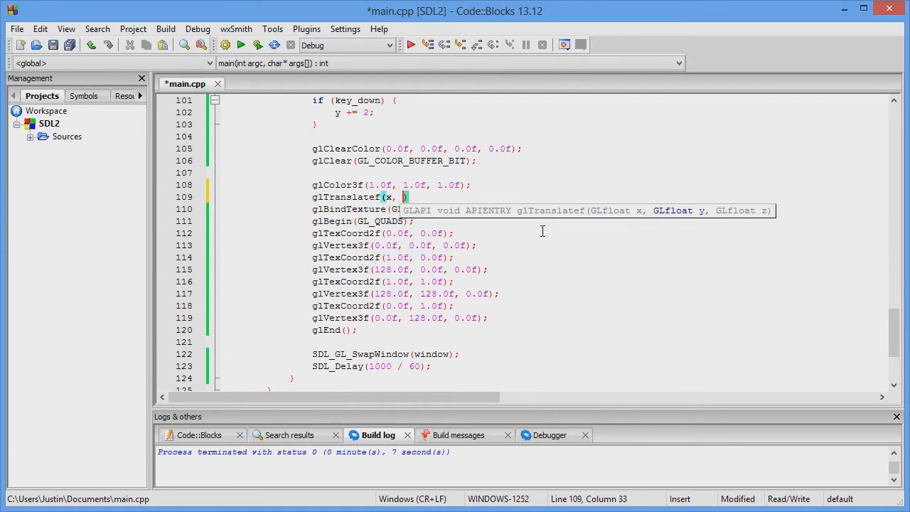
{"action": "type", "text": "y,"}
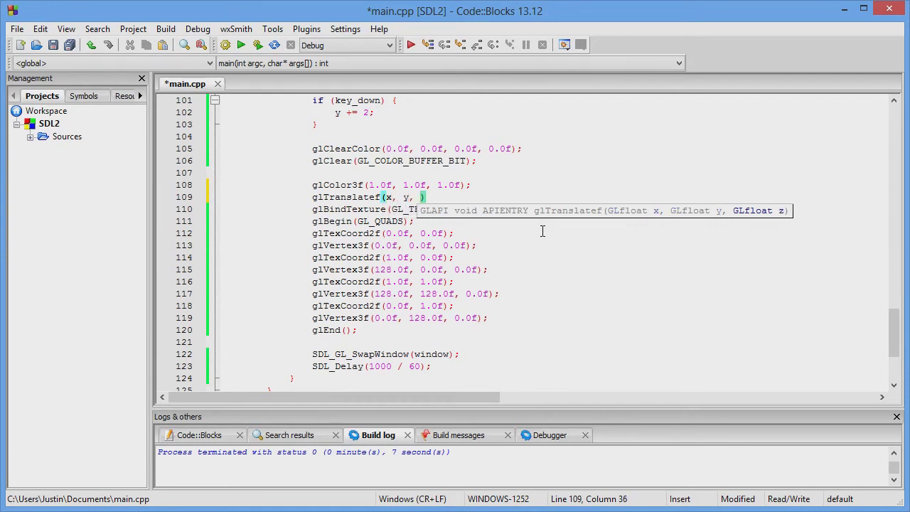
{"action": "type", "text": "0.0f"}
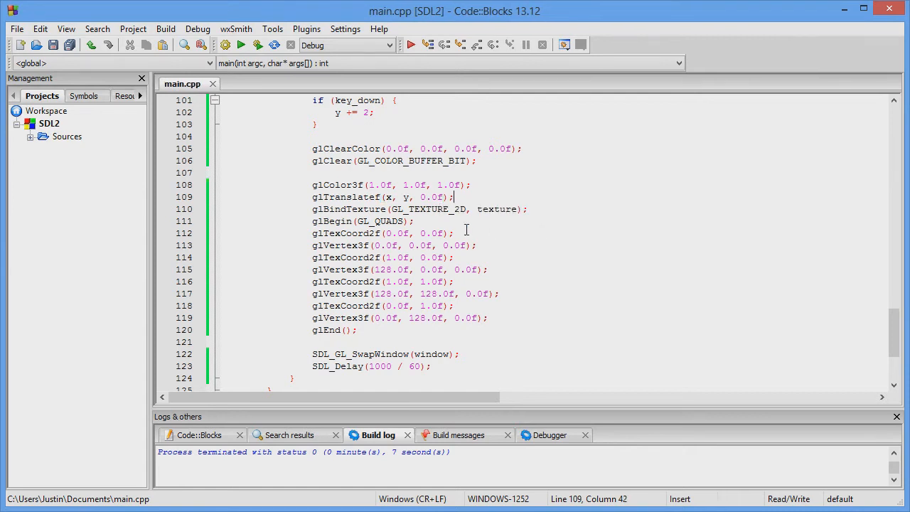
{"action": "mouse_move", "coordinate": [266, 63]}
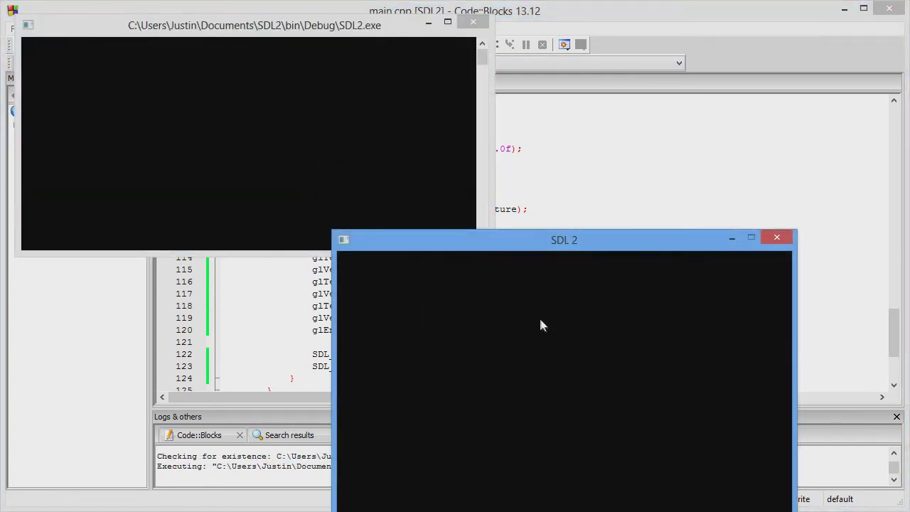
Close the SDL 2 test window that showed only a black screen.
{"action": "left_click_drag", "start_coordinate": [563, 240], "coordinate": [504, 119]}
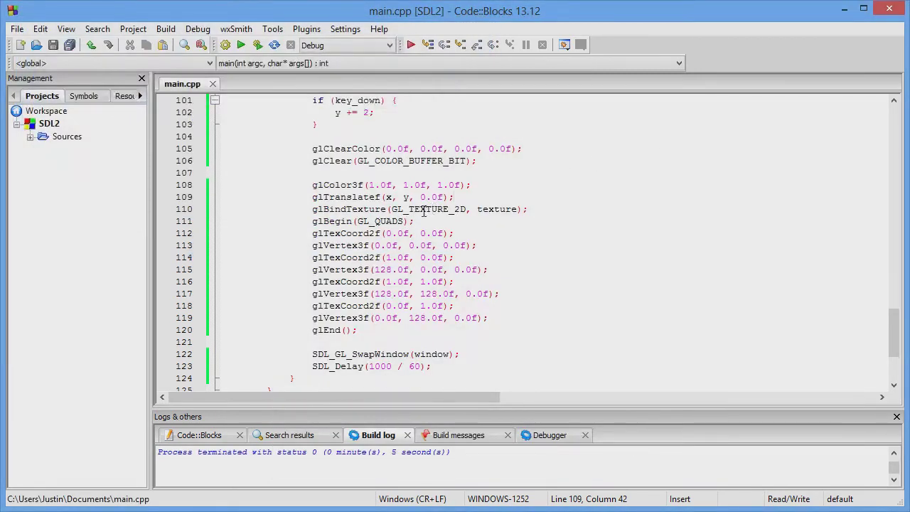
{"action": "mouse_move", "coordinate": [354, 258]}
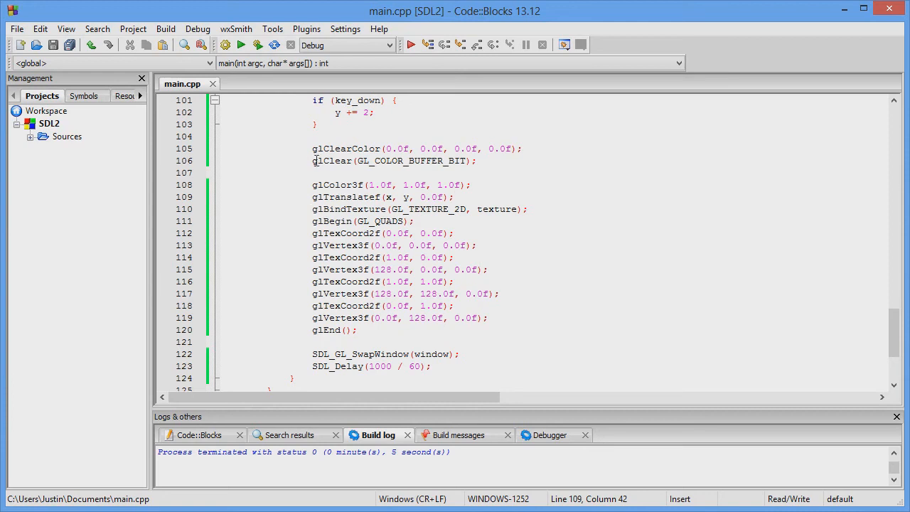
Surround the colour, translate and quad code with glPushMatrix()/glPopMatrix(), indent it, and save main.cpp.
{"action": "key", "text": "Enter"}
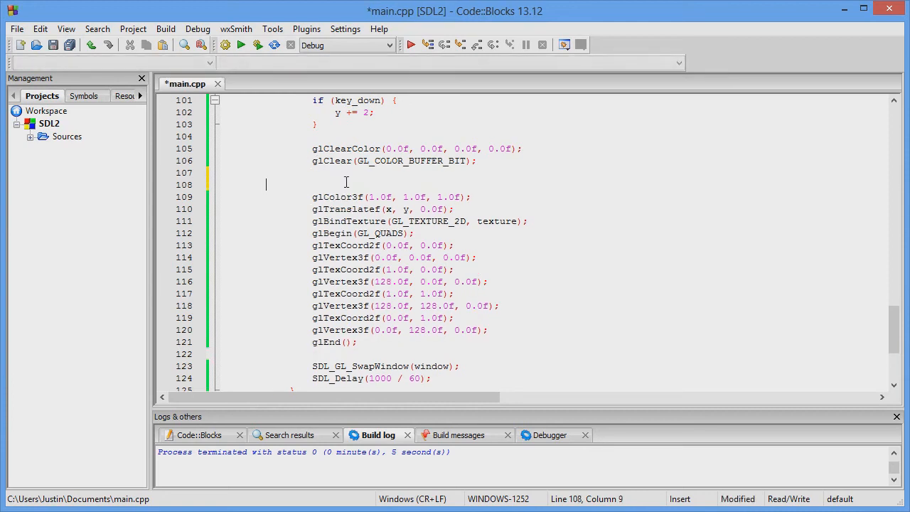
{"action": "type", "text": "glPushMatrix();"}
{"action": "left_click", "coordinate": [596, 354]}
{"action": "type", "text": "glPopMatrix();"}
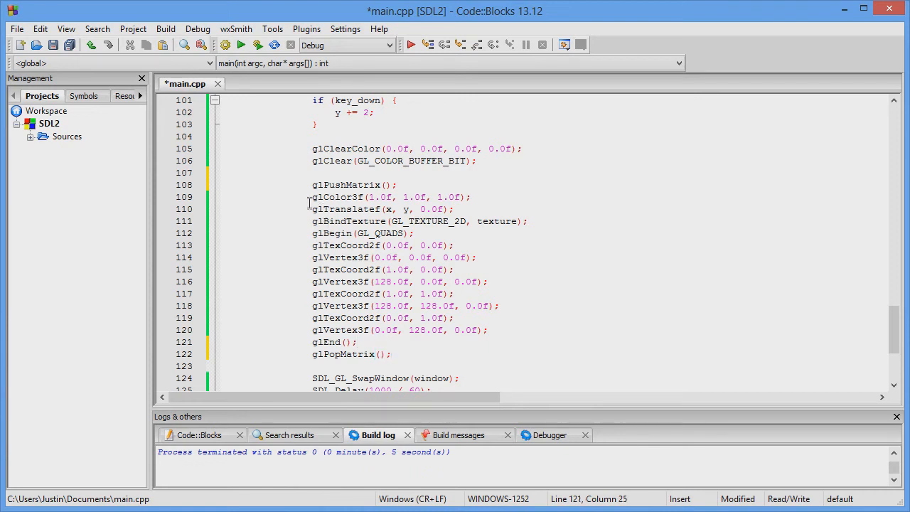
{"action": "left_click_drag", "start_coordinate": [311, 197], "coordinate": [356, 342]}
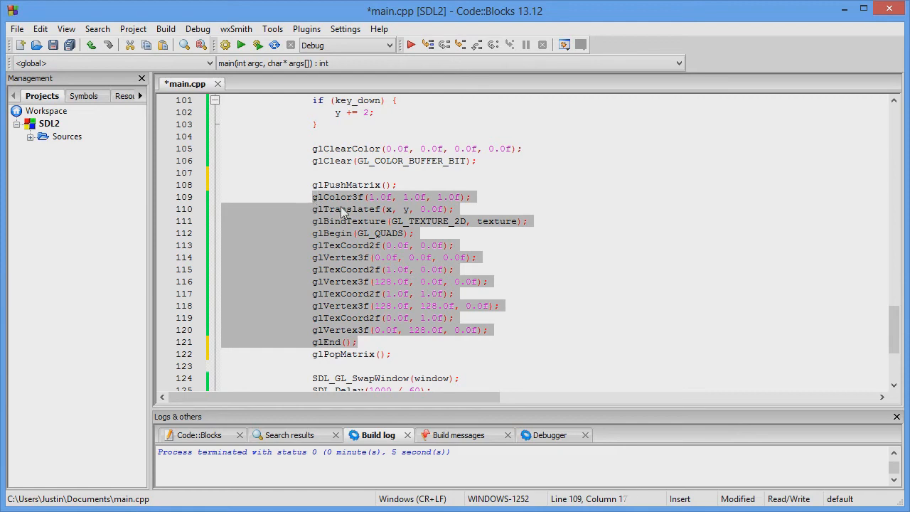
{"action": "left_click", "coordinate": [256, 45]}
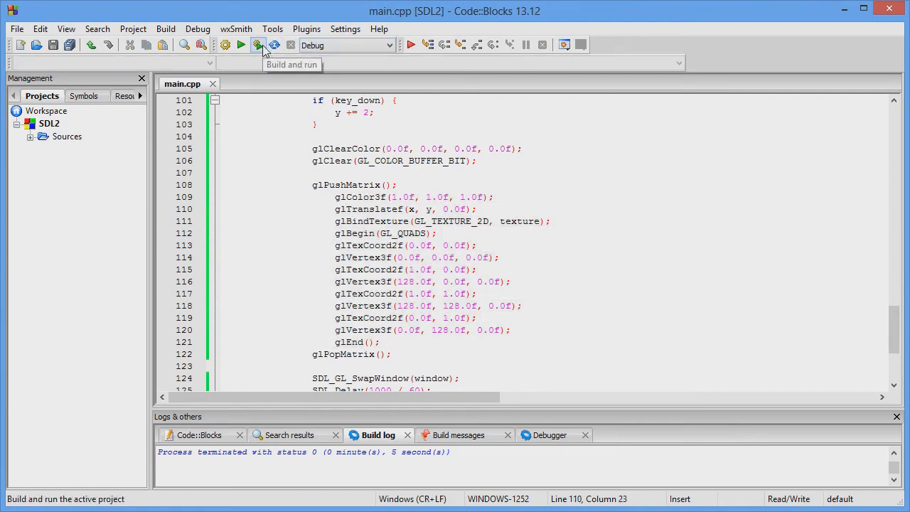
Build and run the project to view the white textured face square in the SDL 2 window.
{"action": "left_click", "coordinate": [255, 45]}
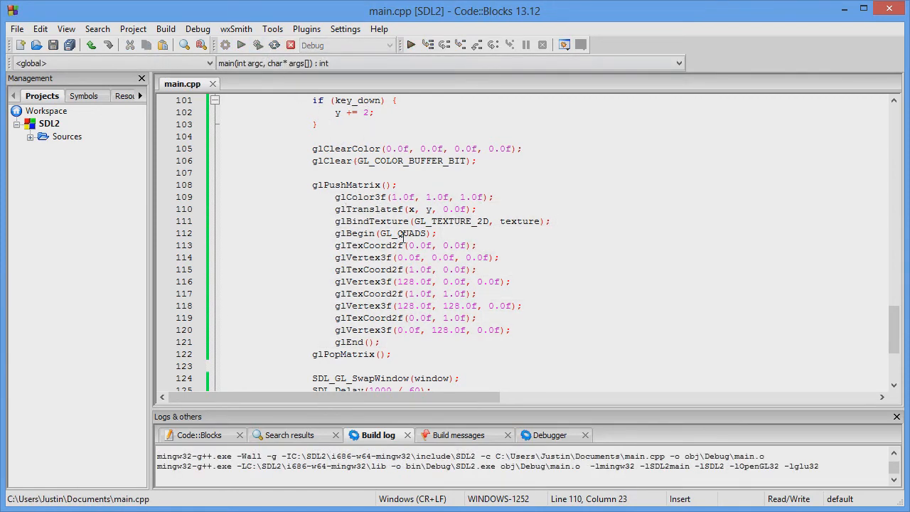
{"action": "left_click", "coordinate": [240, 44]}
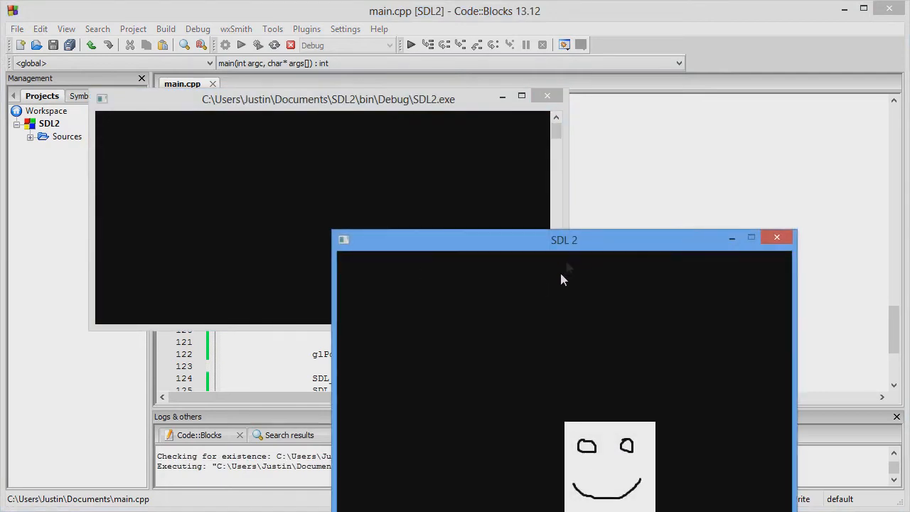
{"action": "left_click_drag", "start_coordinate": [563, 239], "coordinate": [551, 119]}
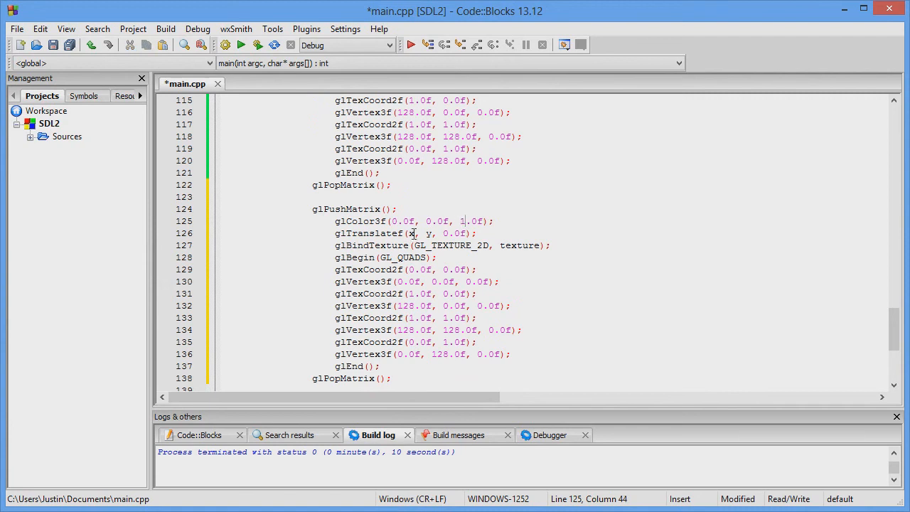
Make the copied blue square follow the mouse with glTranslatef(mouse_x, mouse_y, 0.0f).
{"action": "type", "text": "mouse_"}
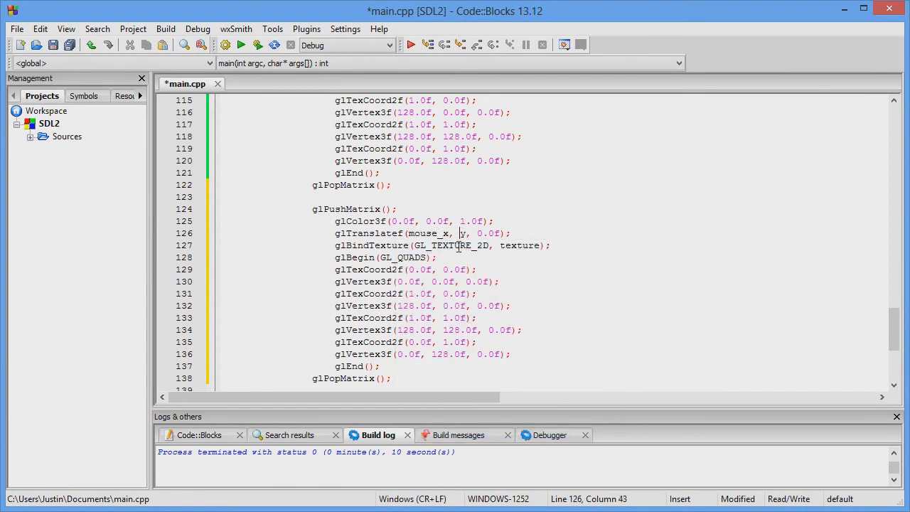
{"action": "type", "text": "mouse_y"}
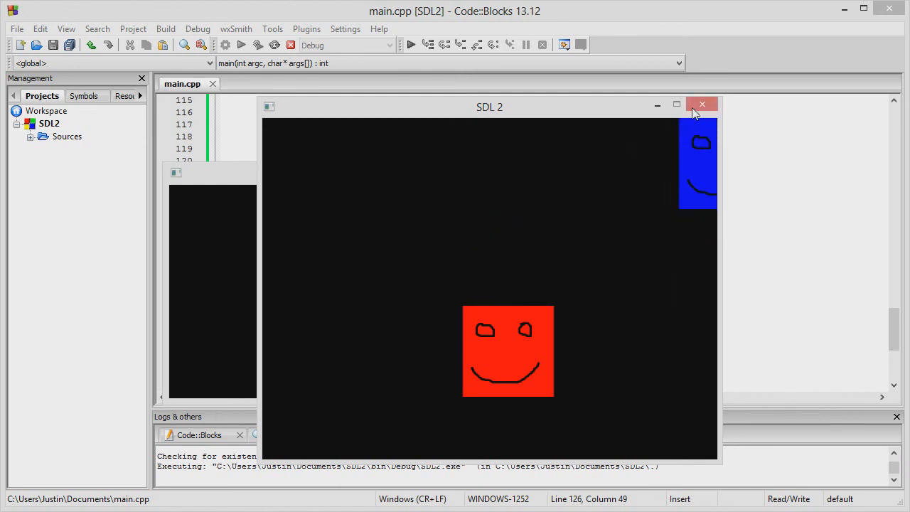
Close the SDL 2 window showing the red and blue squares.
{"action": "left_click", "coordinate": [703, 104]}
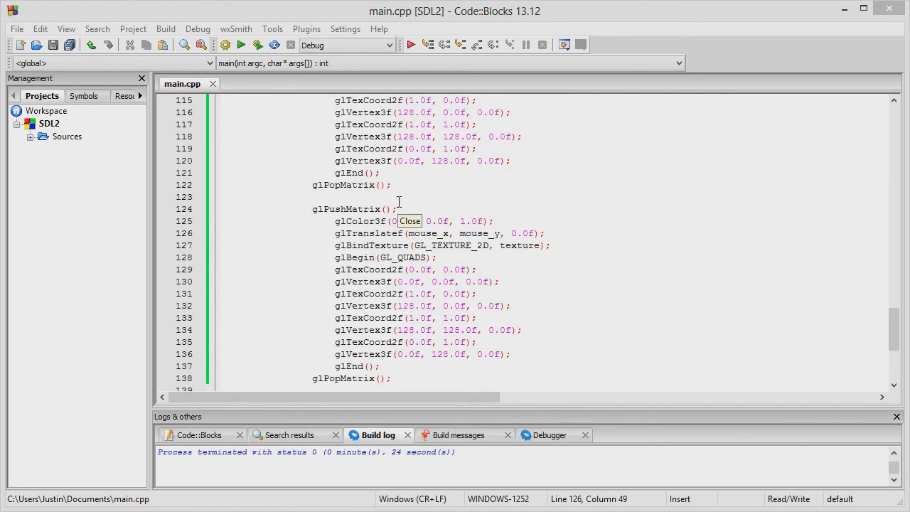